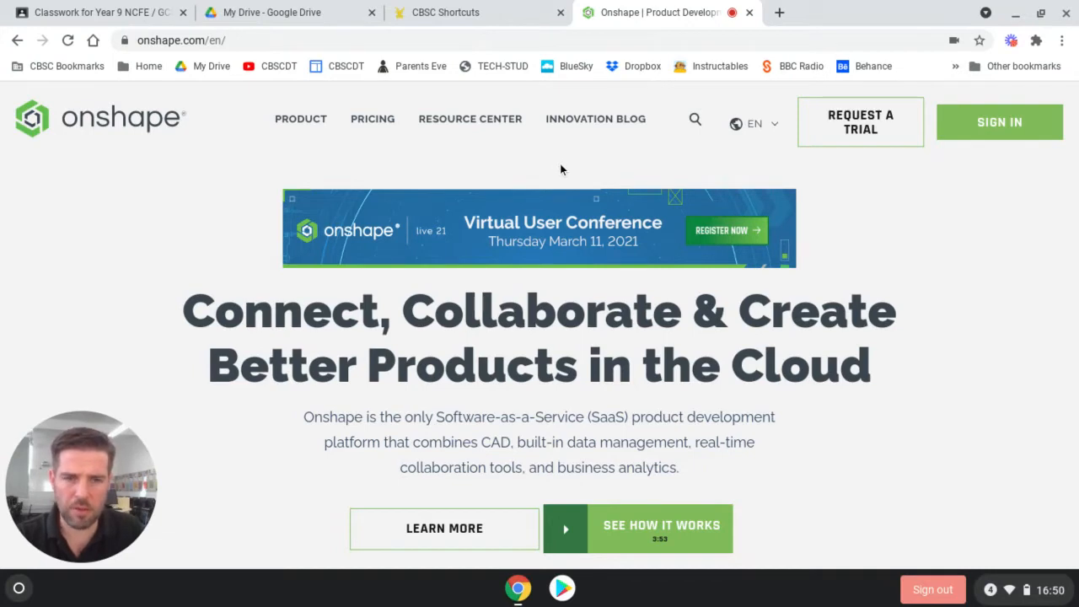
mouse_move(124, 110)
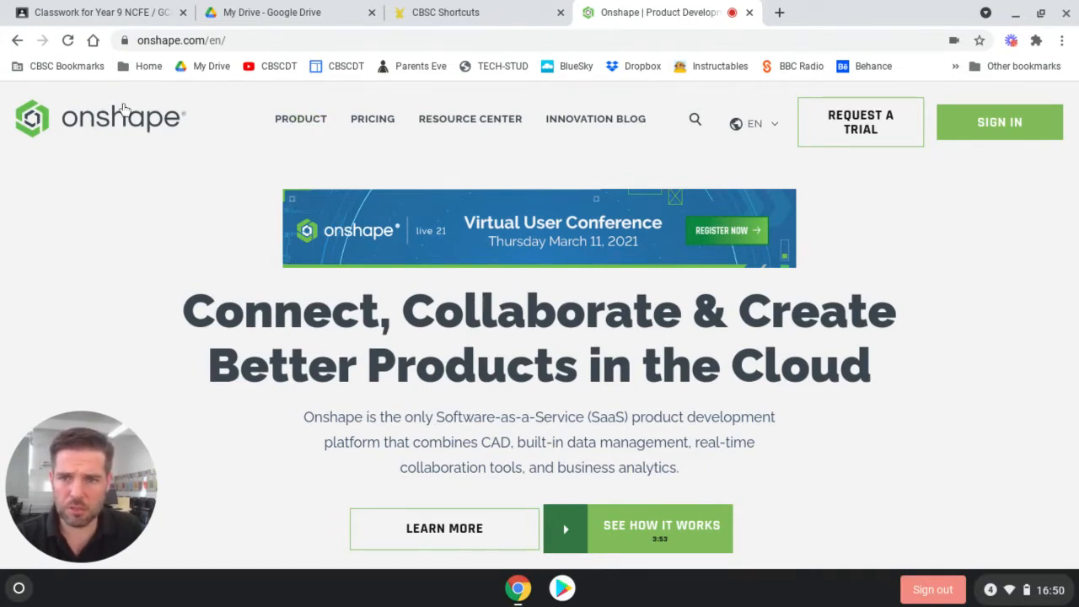
Step: Open the Onshape sign-in page using SIGN IN on the homepage
click(999, 121)
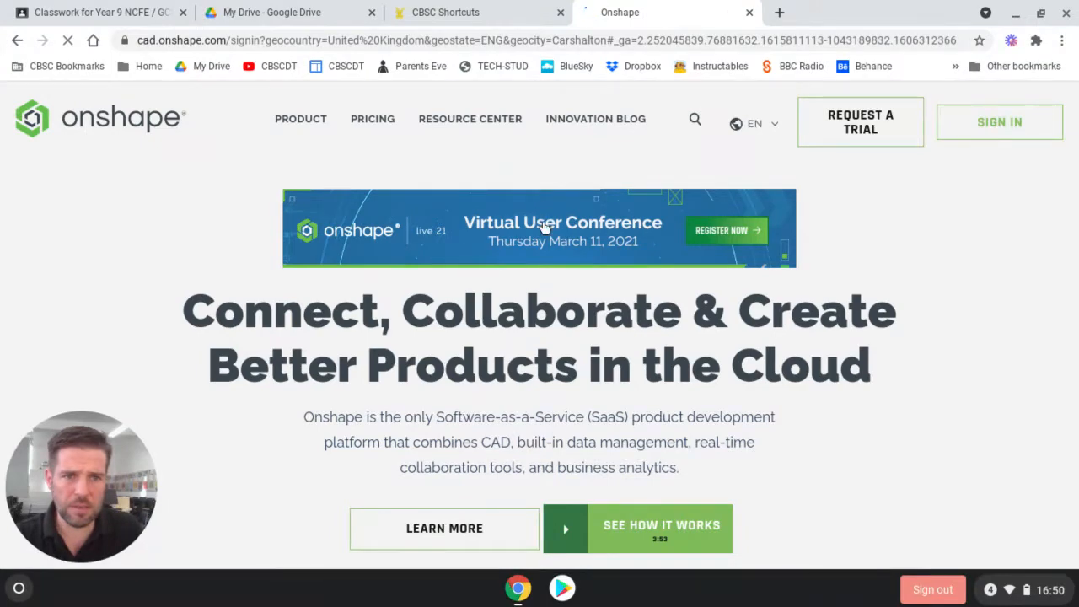
click(999, 121)
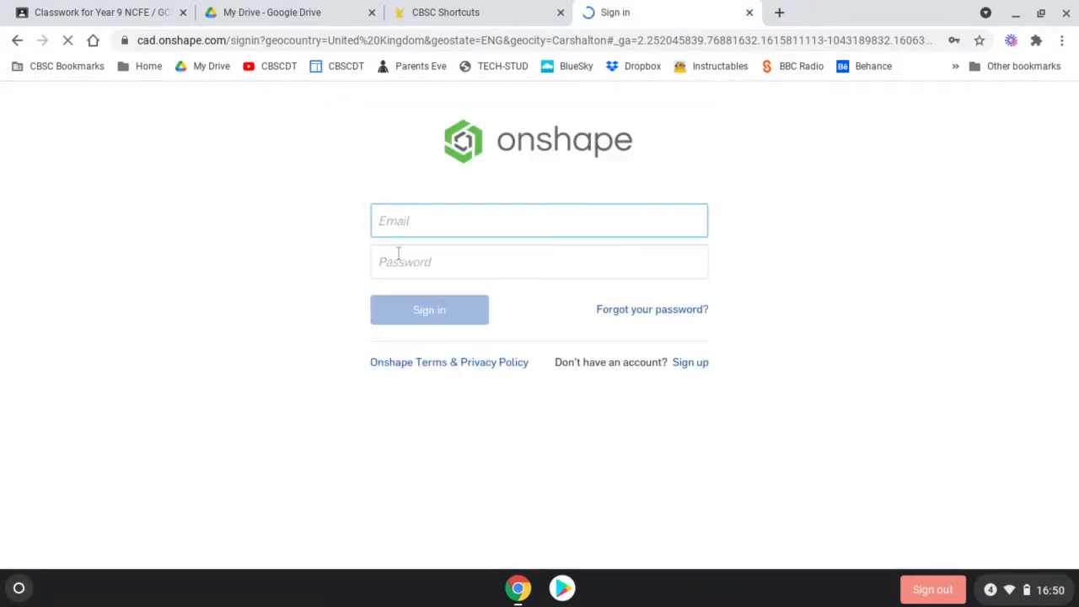
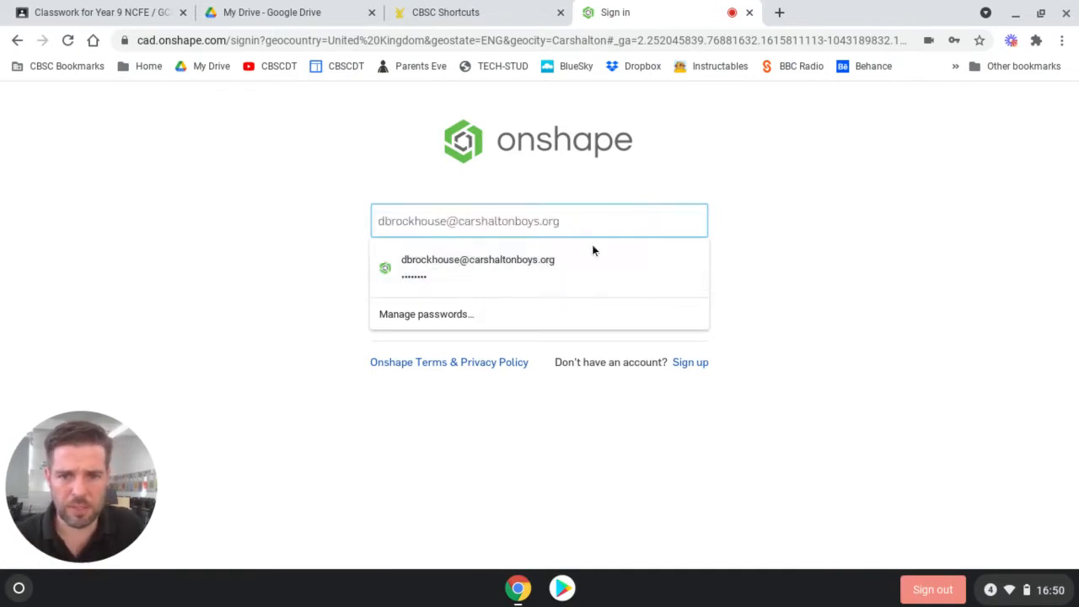
click(477, 265)
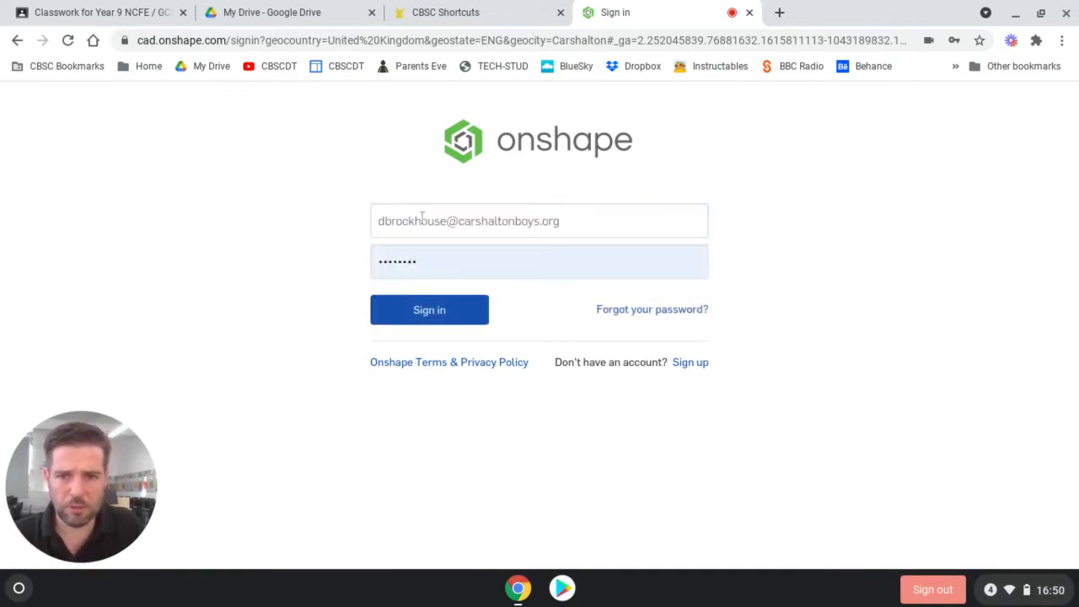
click(429, 309)
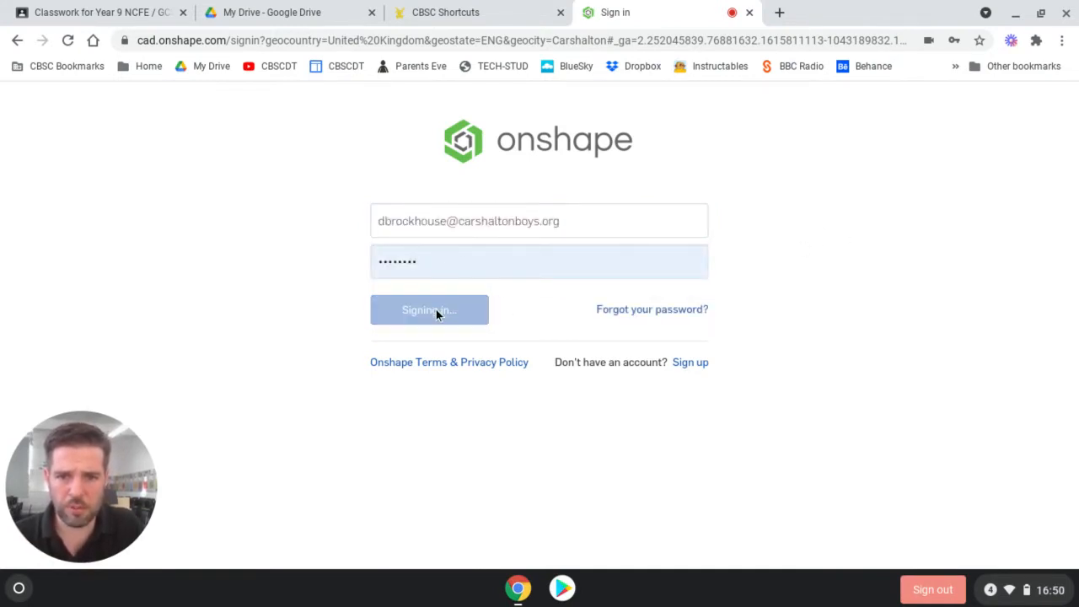
click(429, 309)
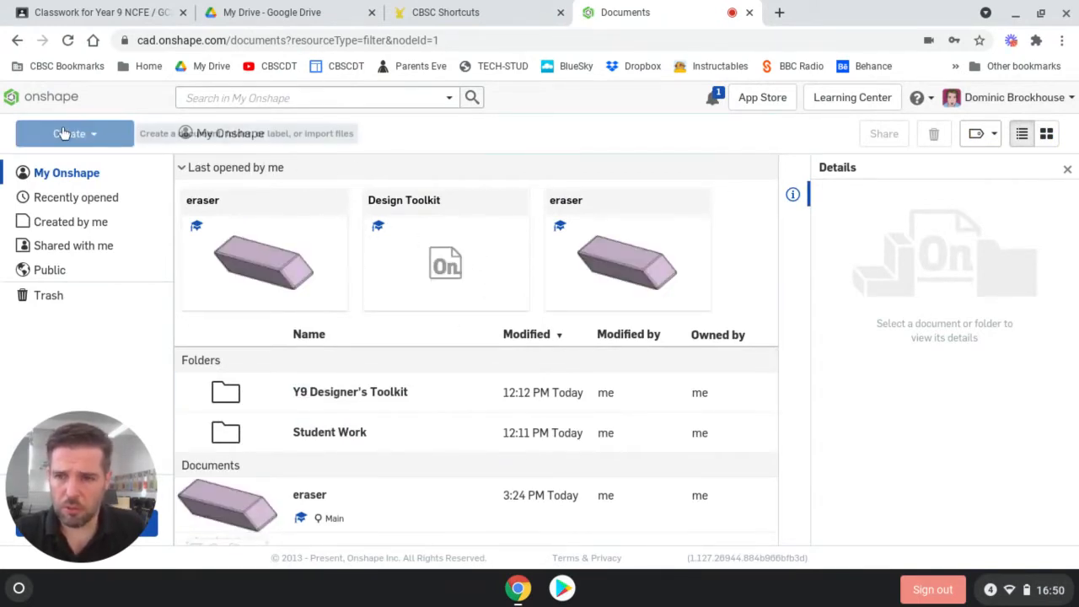
Step: Create a new Onshape document named 'Eraser'
click(69, 134)
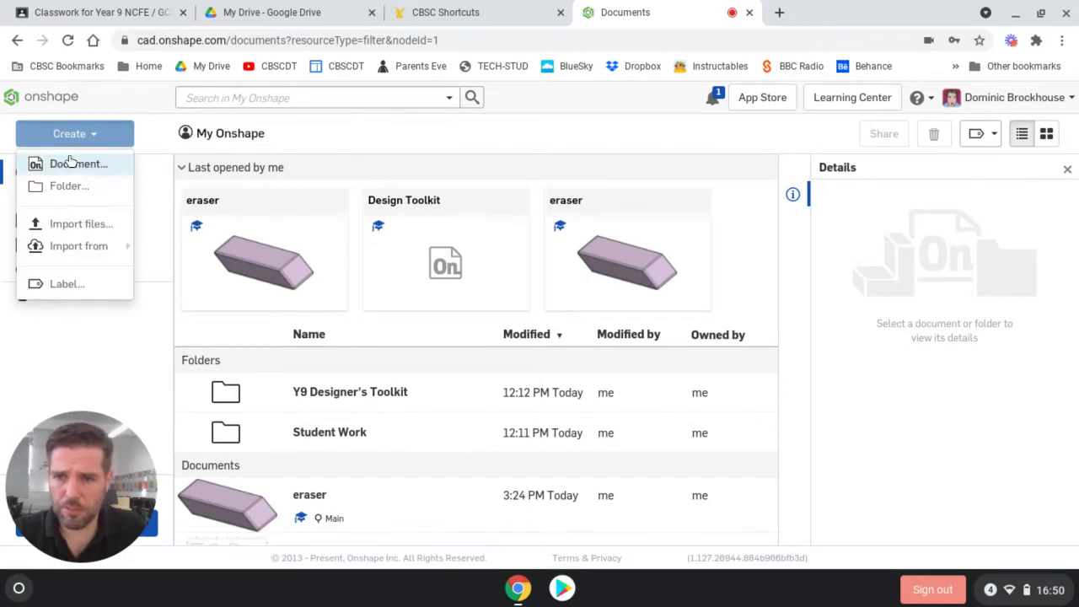
click(78, 163)
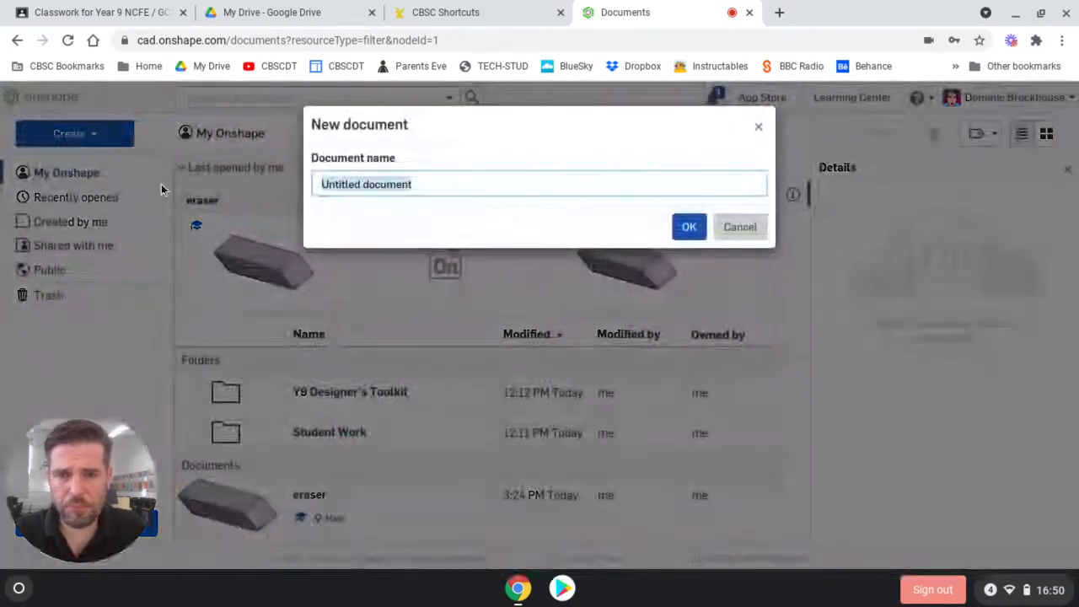
text(Er)
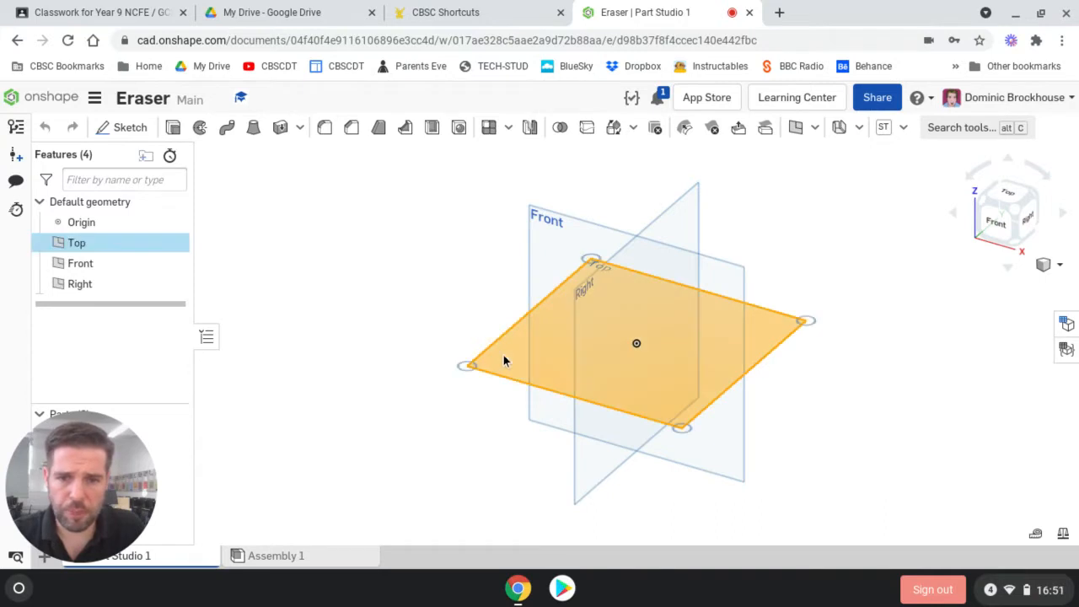
mouse_move(123, 127)
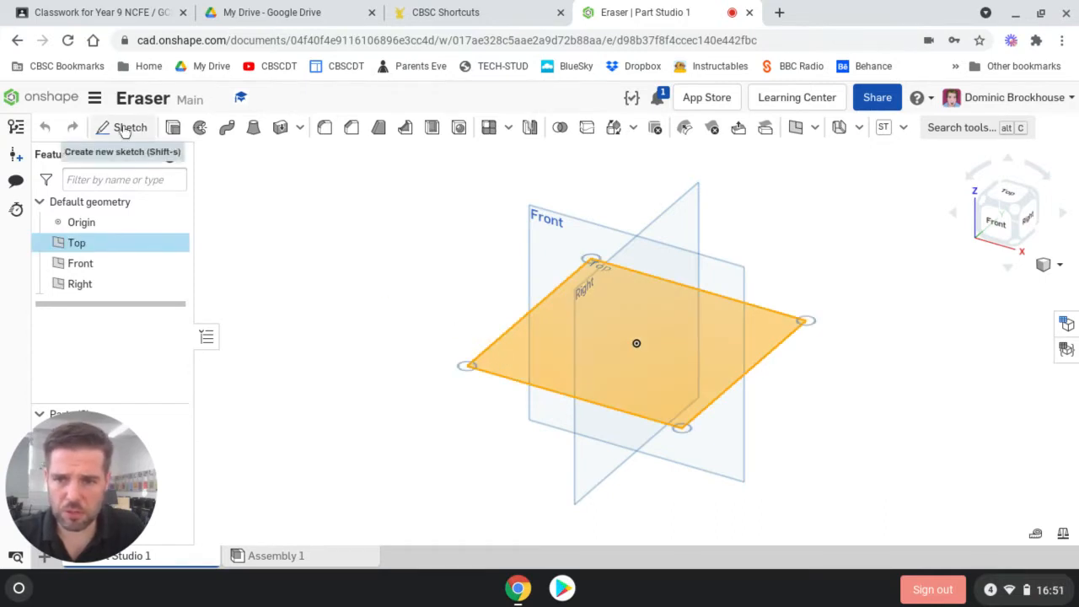
Step: Start Sketch 1 on the Top plane of the Eraser part studio
click(130, 127)
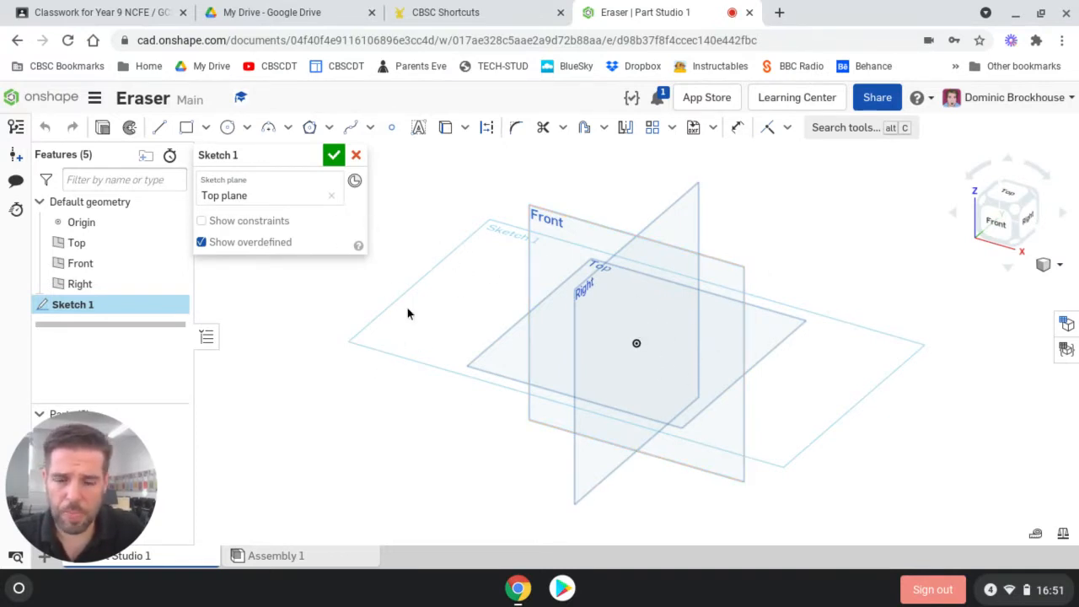
mouse_move(864, 187)
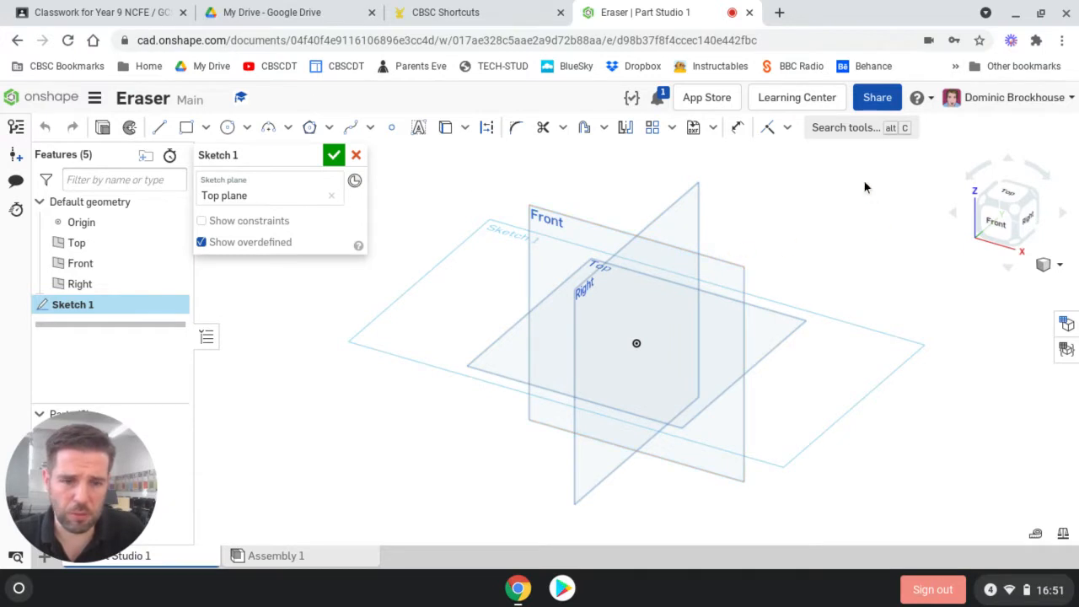
mouse_move(841, 244)
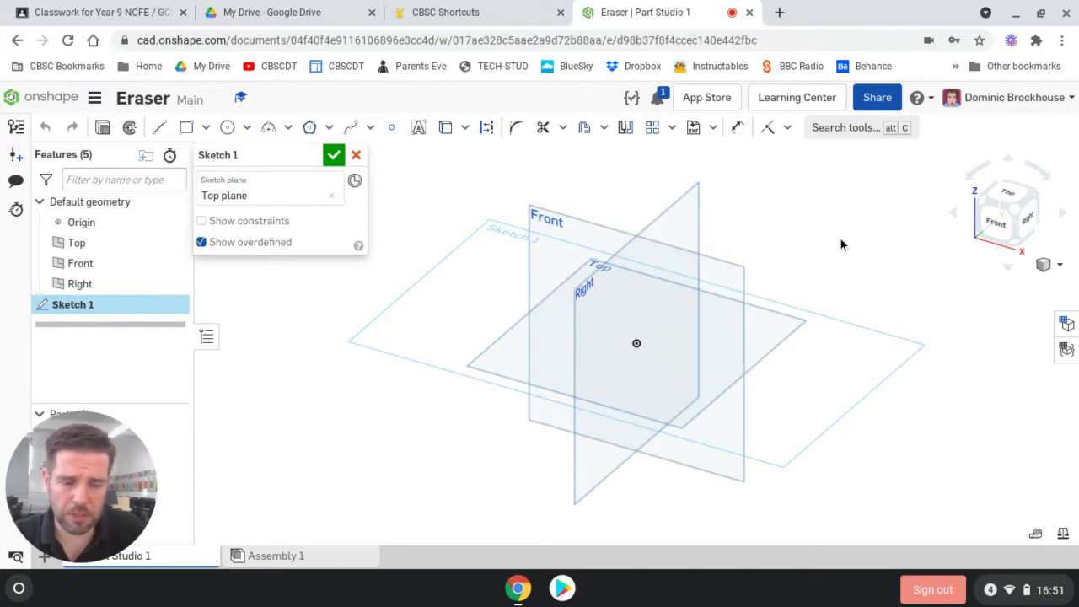
Step: Set the view normal to the Top sketch plane
right_click(841, 245)
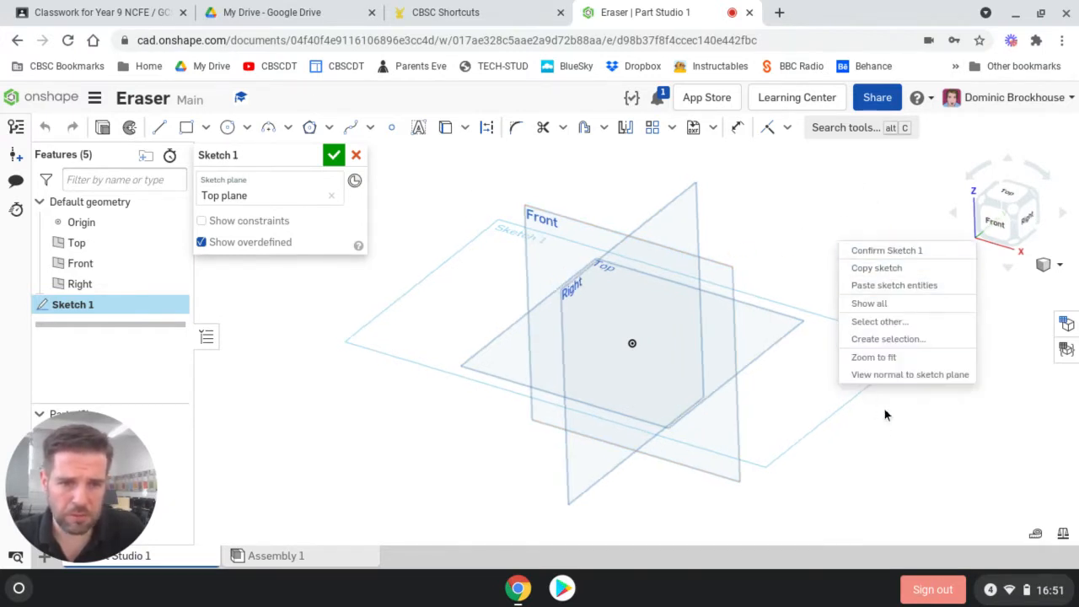
click(910, 374)
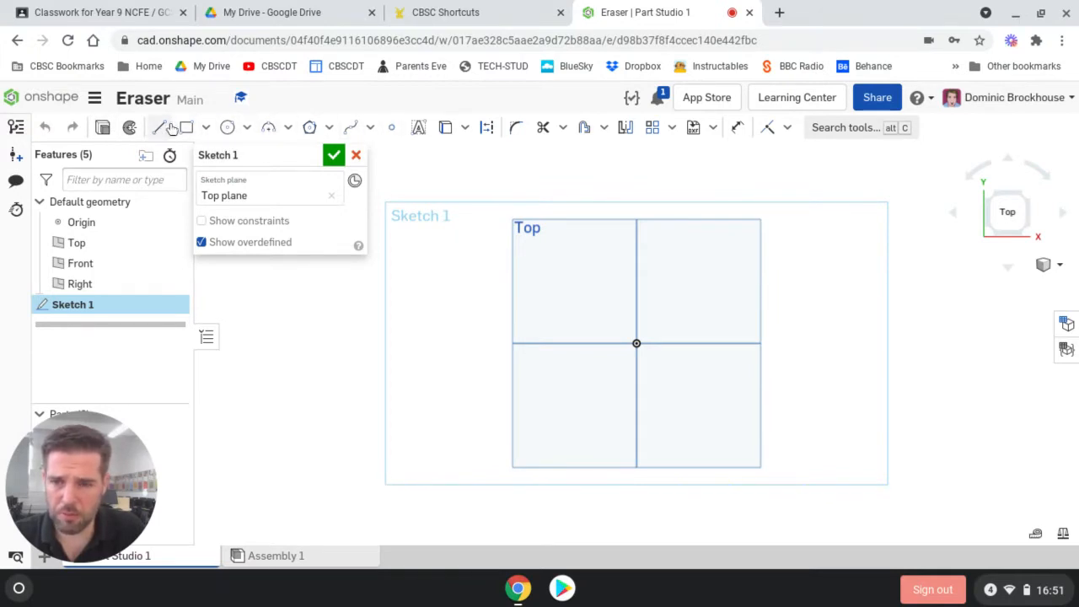
mouse_move(185, 127)
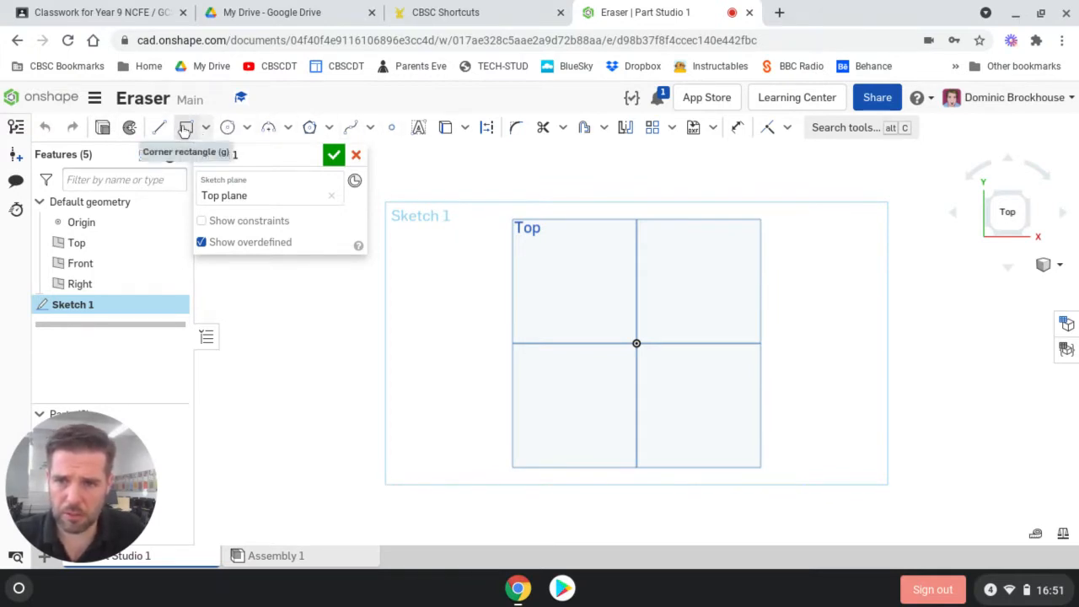
Step: Draw a corner rectangle from the origin and settle its opposite corner
click(186, 127)
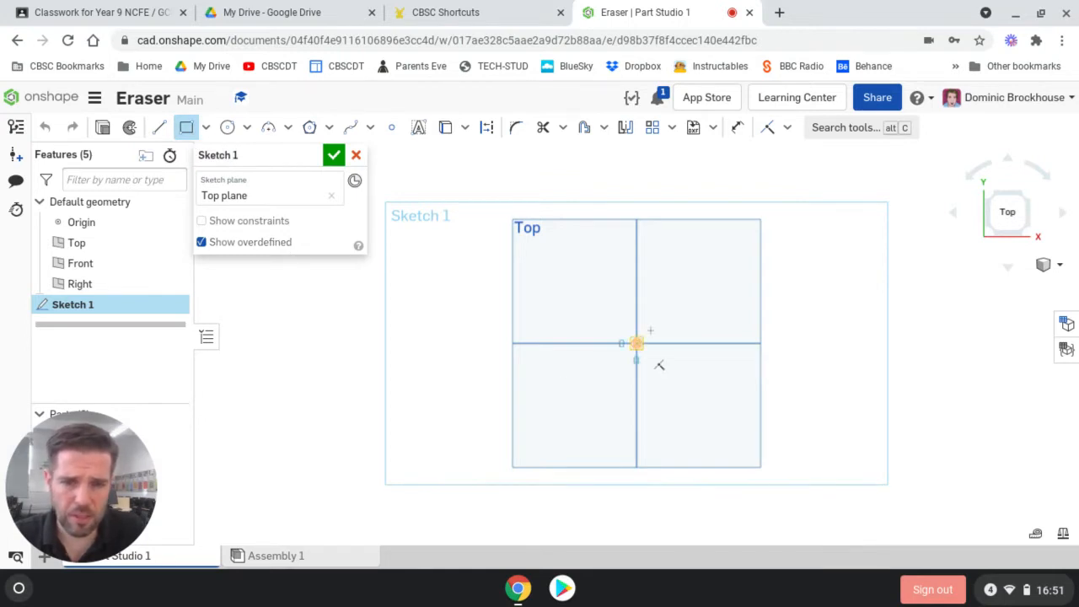
drag(637, 344, 723, 275)
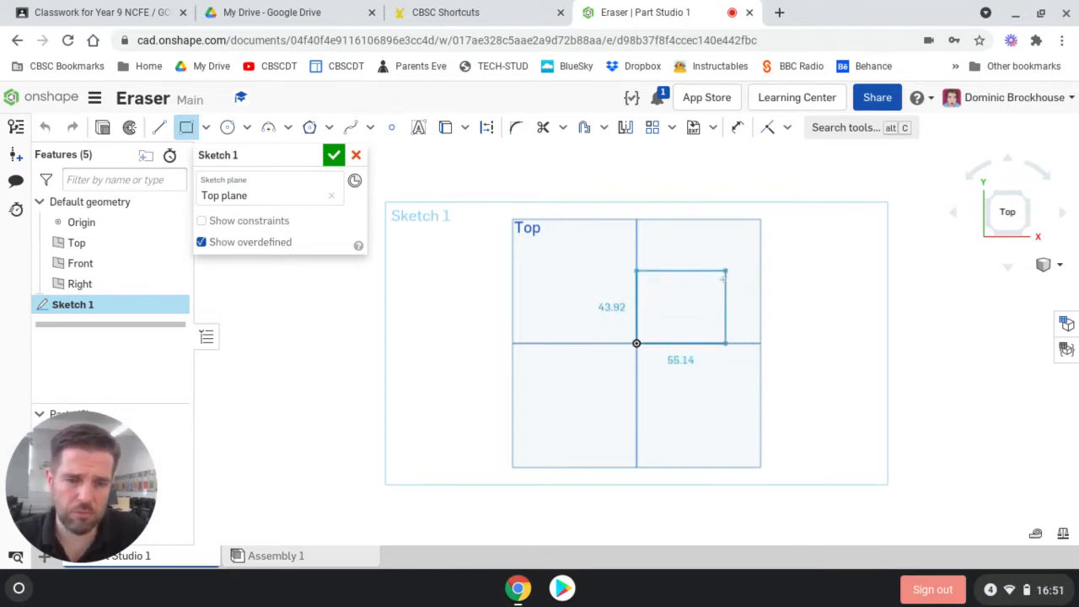
drag(722, 275, 727, 285)
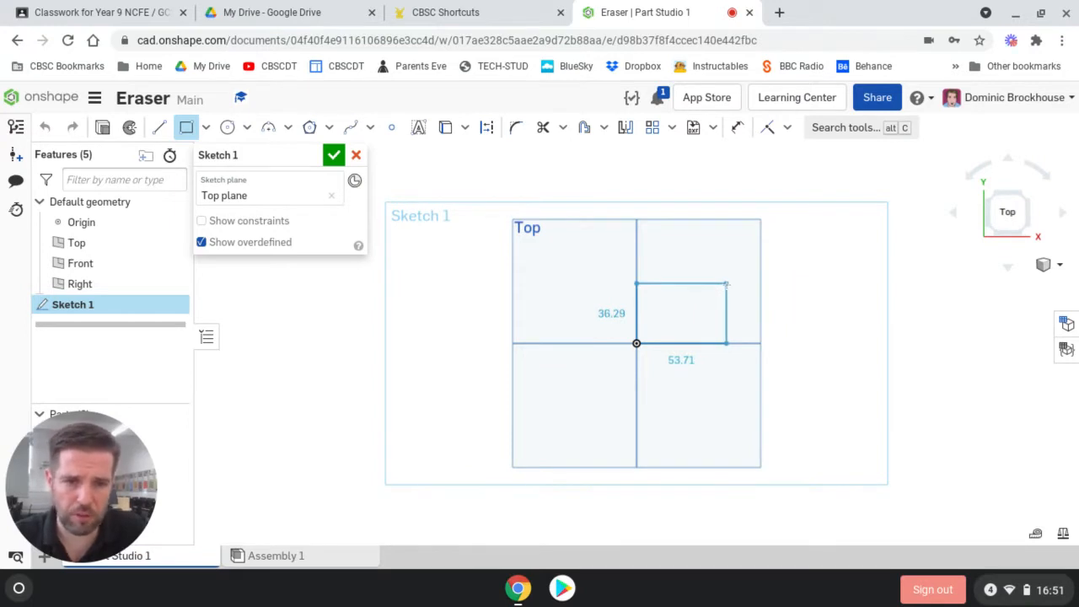
drag(727, 283, 713, 299)
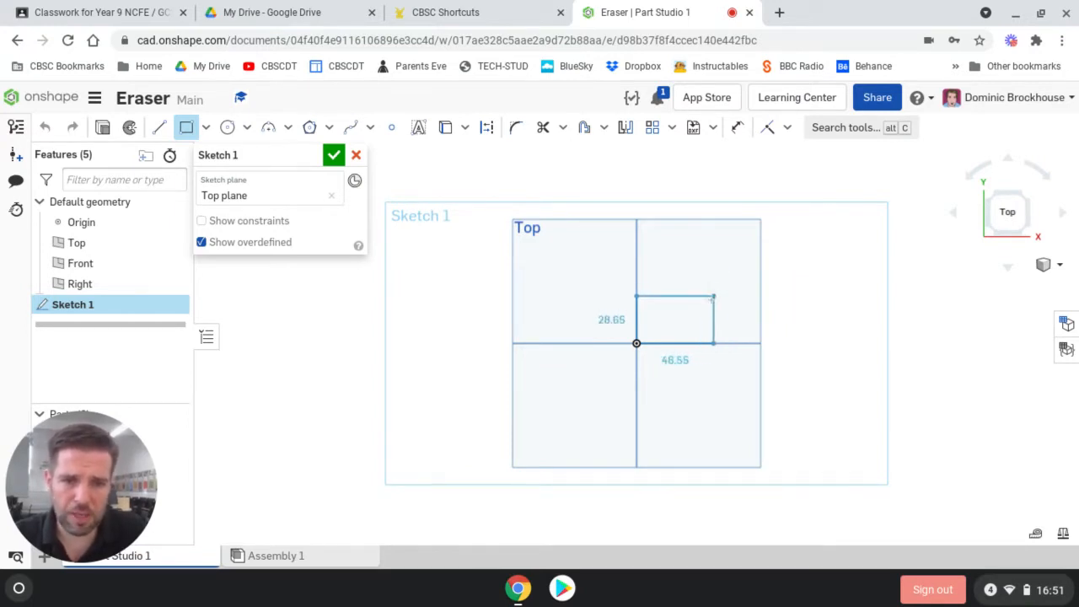
drag(712, 298, 723, 286)
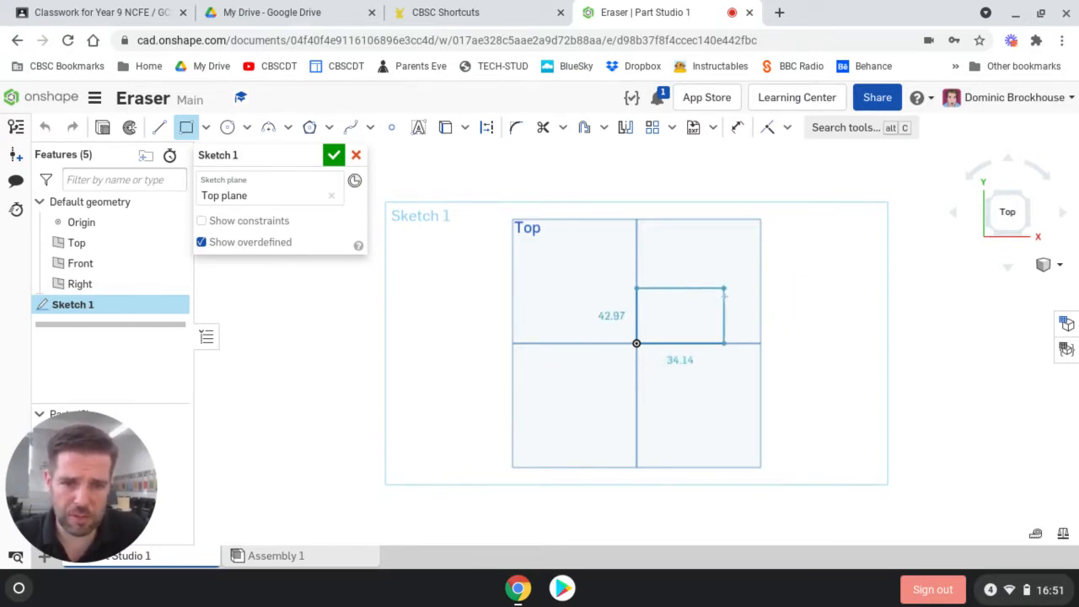
drag(723, 290, 738, 261)
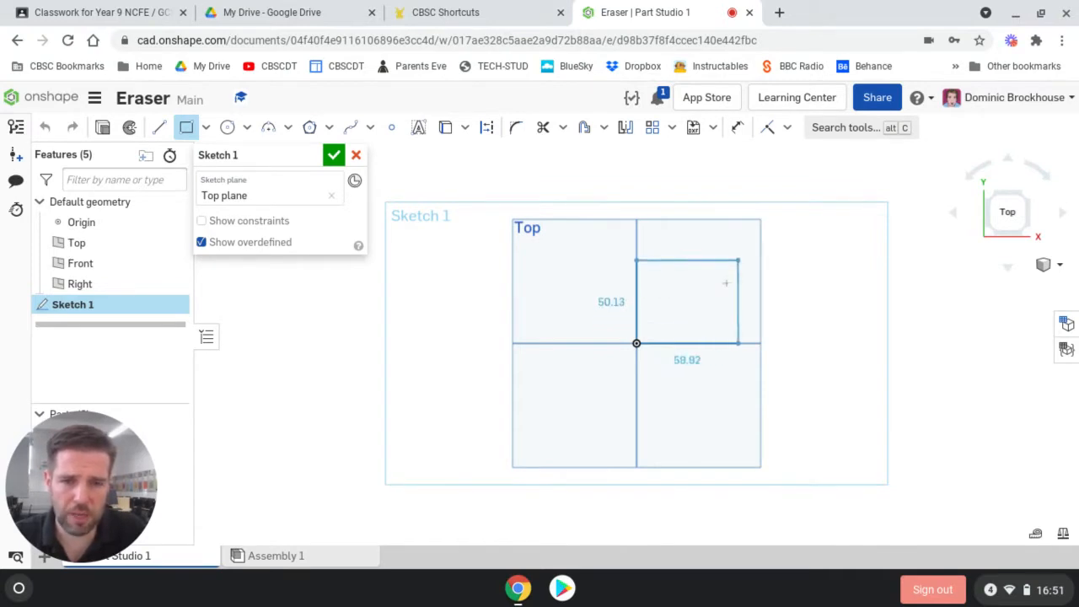
drag(737, 261, 724, 291)
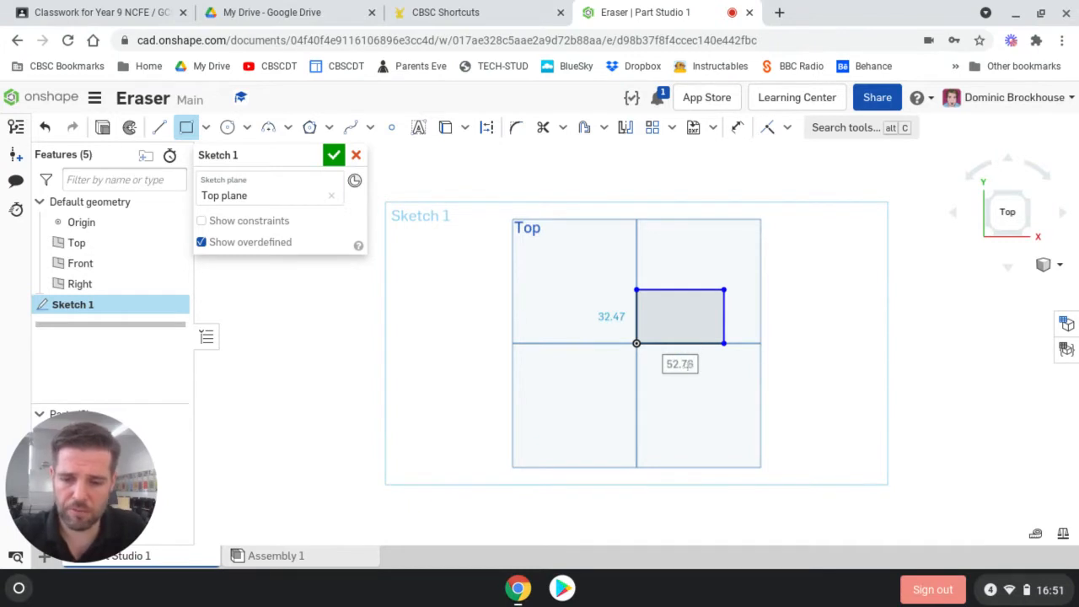
Step: Dimension the rectangle width to 50 and height to 20
text(50)
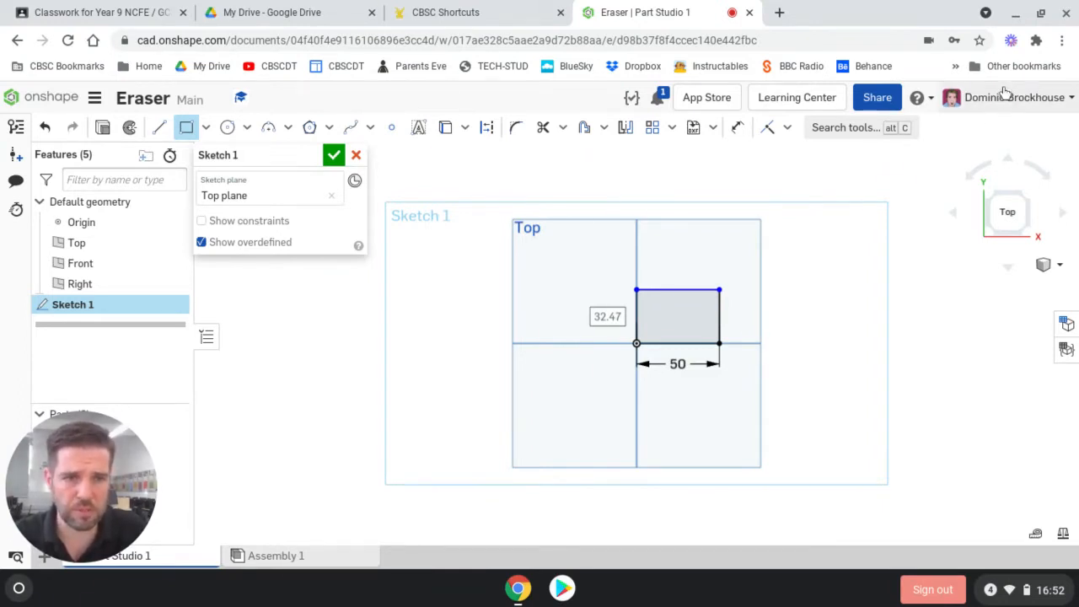
mouse_move(807, 241)
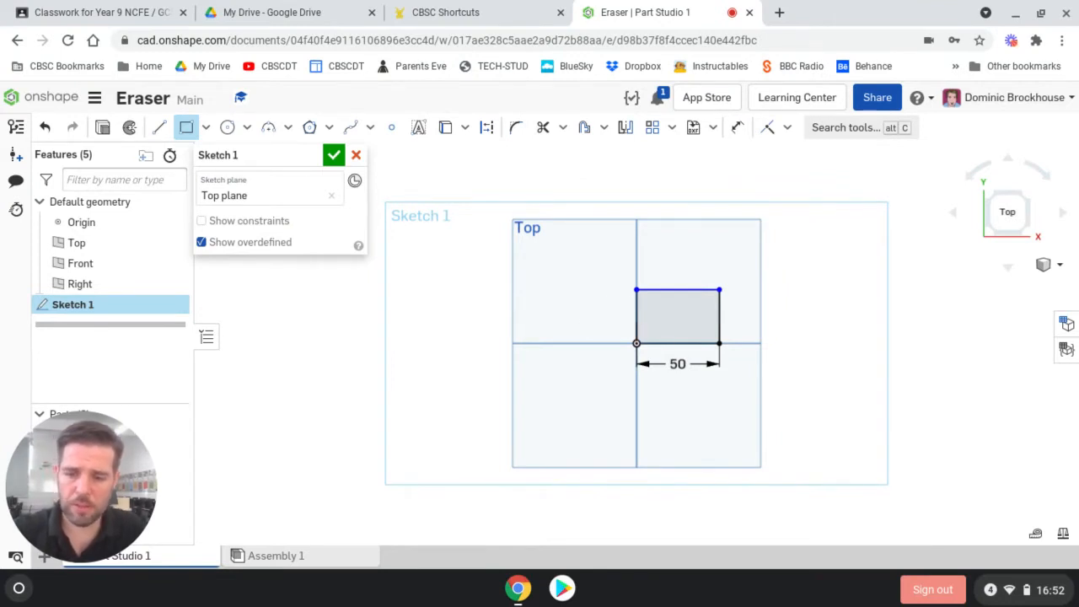
text(20)
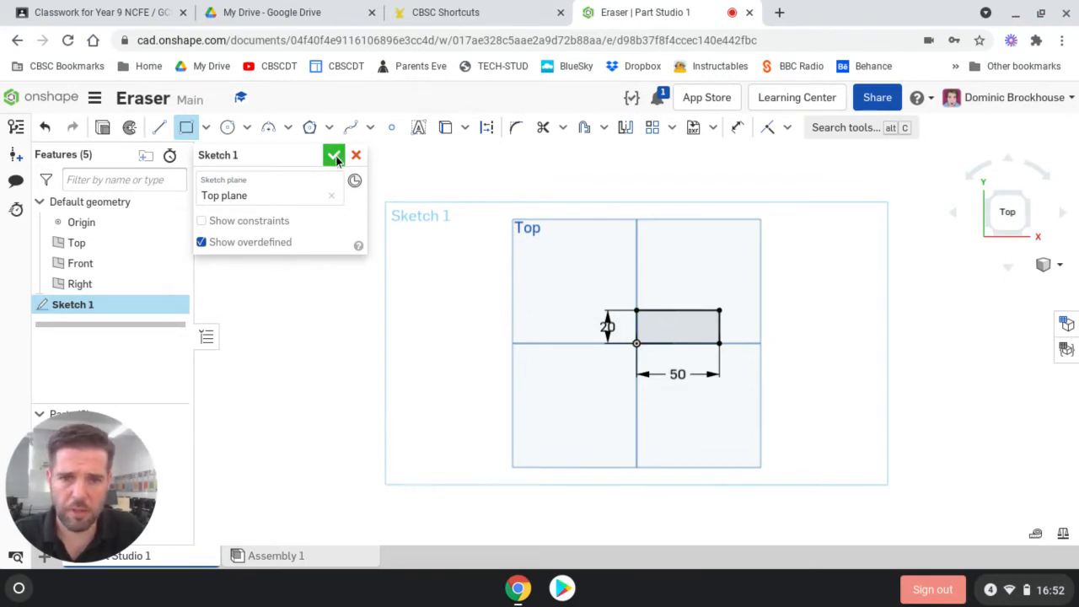
Step: Close Sketch 1 and orient the view to Isometric
click(334, 155)
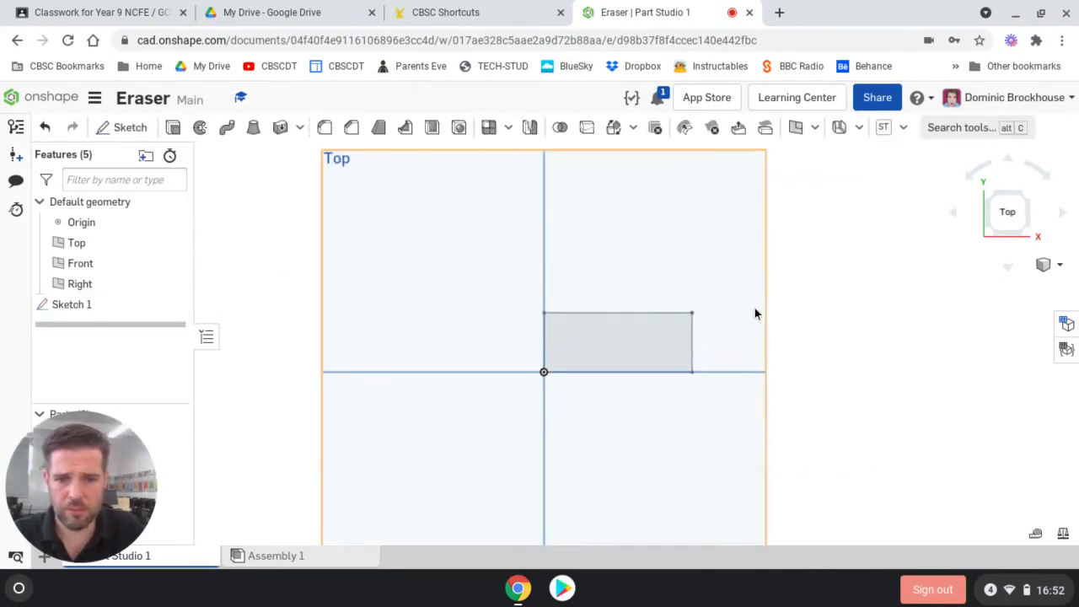
mouse_move(486, 227)
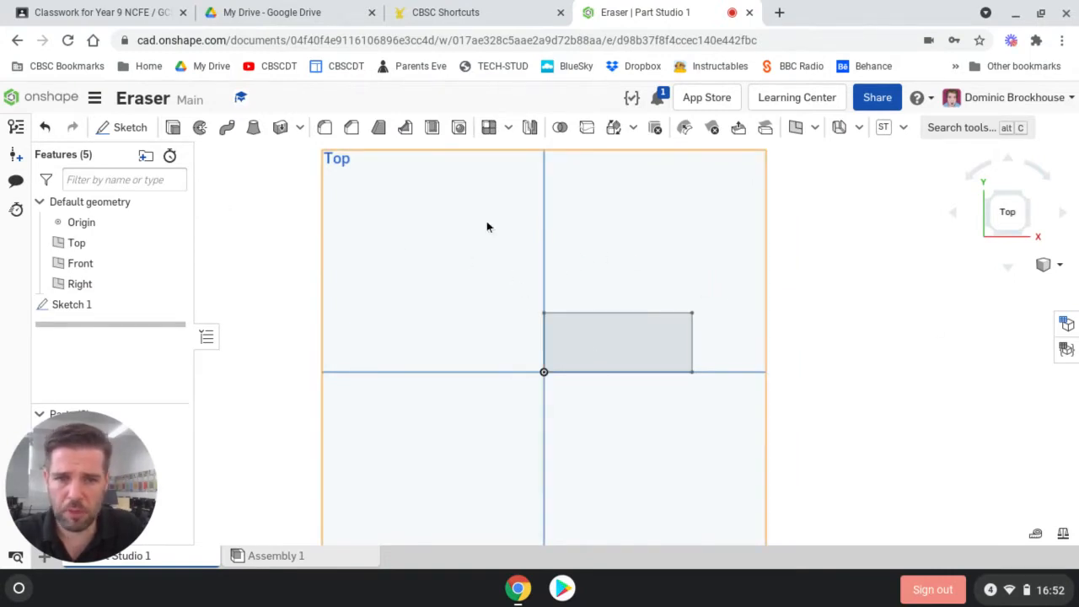
mouse_move(1044, 265)
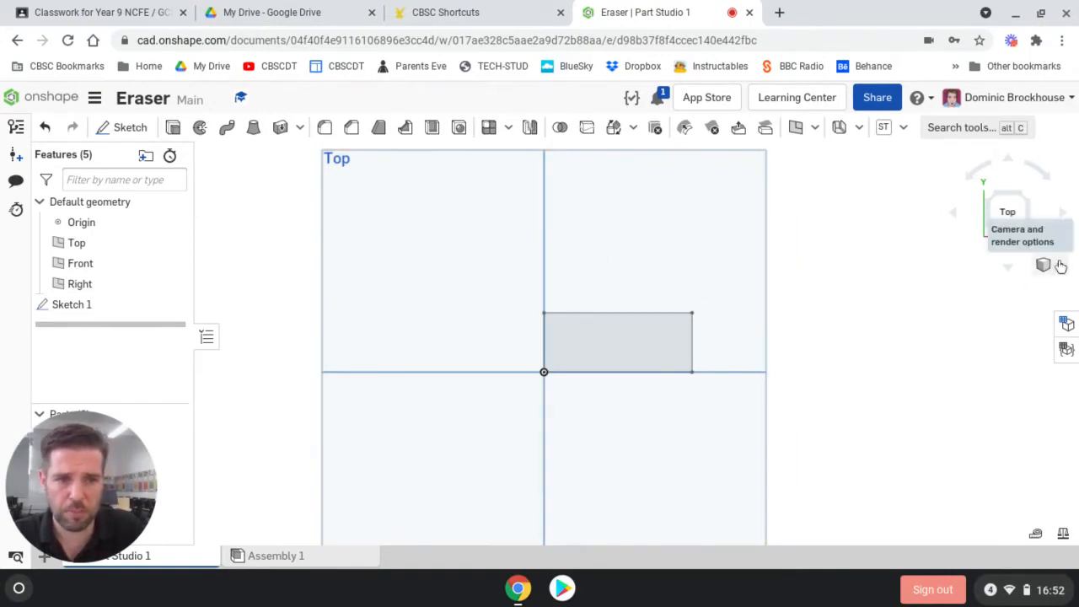
click(1044, 266)
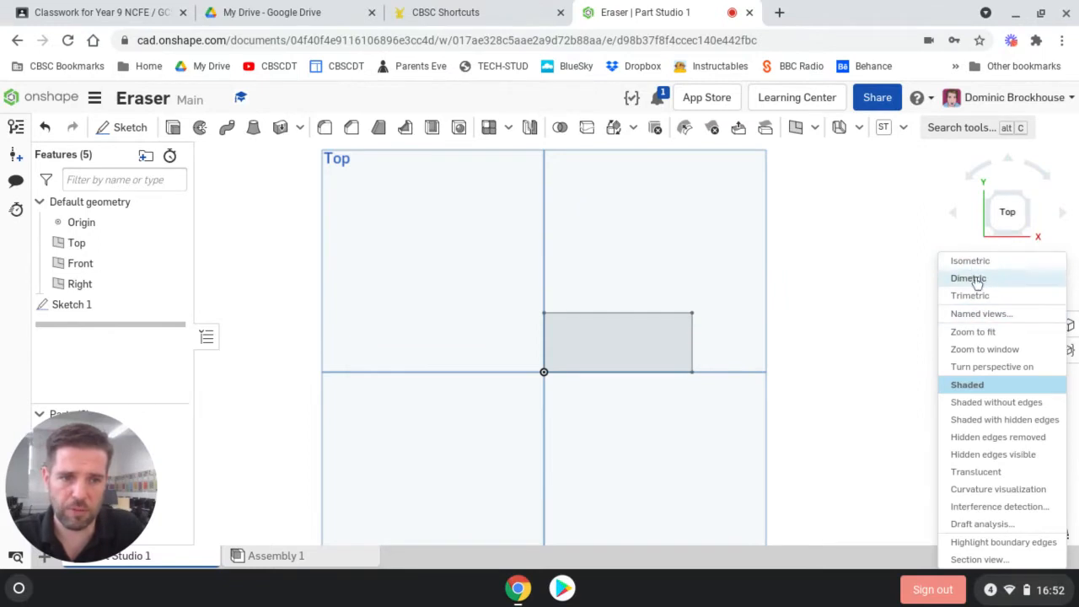
click(968, 279)
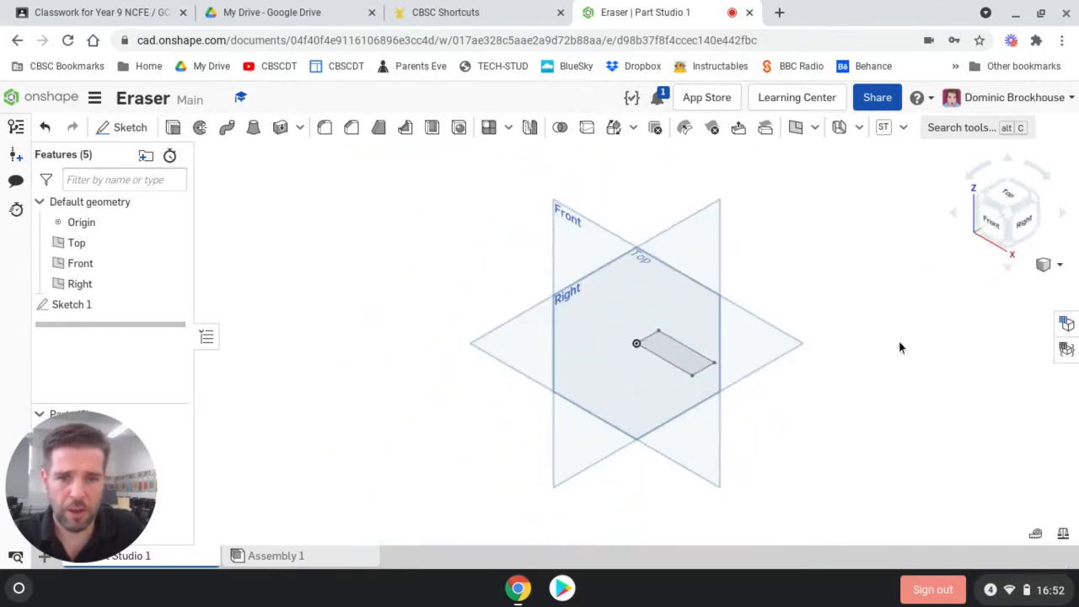
mouse_move(1068, 272)
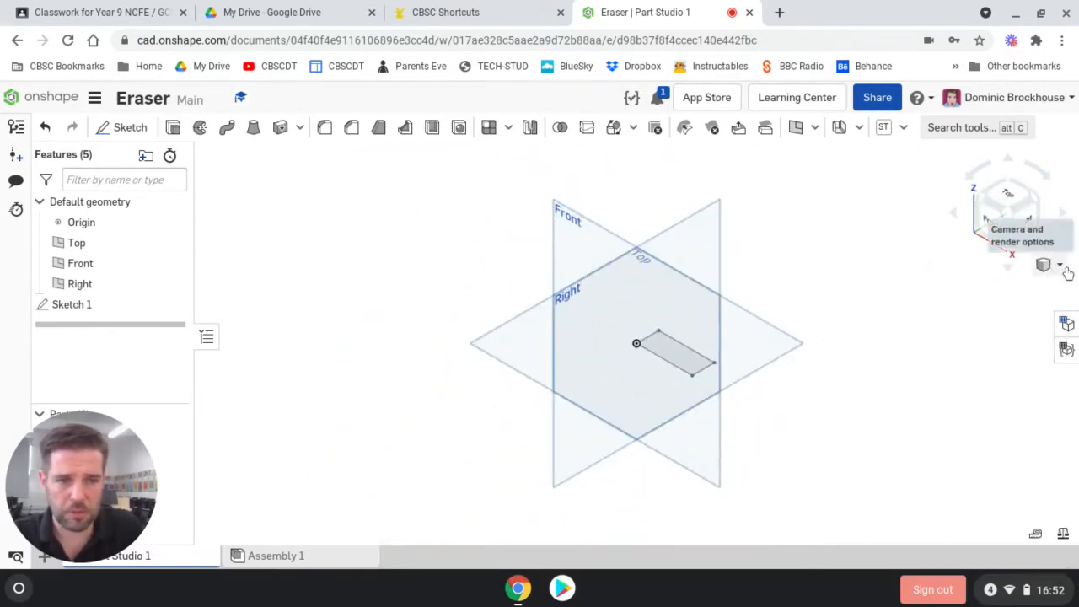
click(1060, 264)
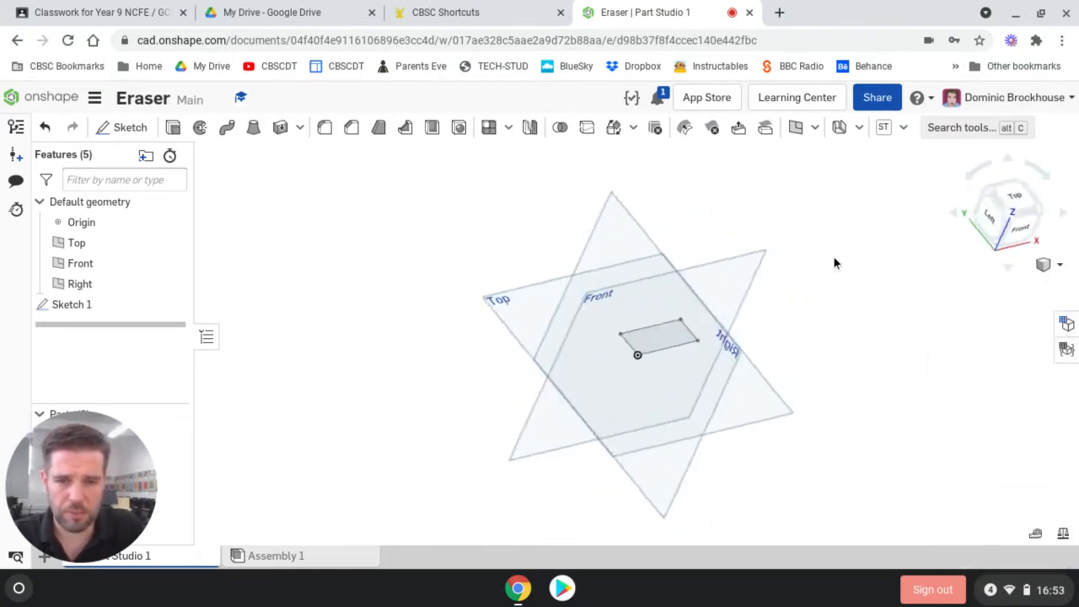
drag(835, 264, 754, 280)
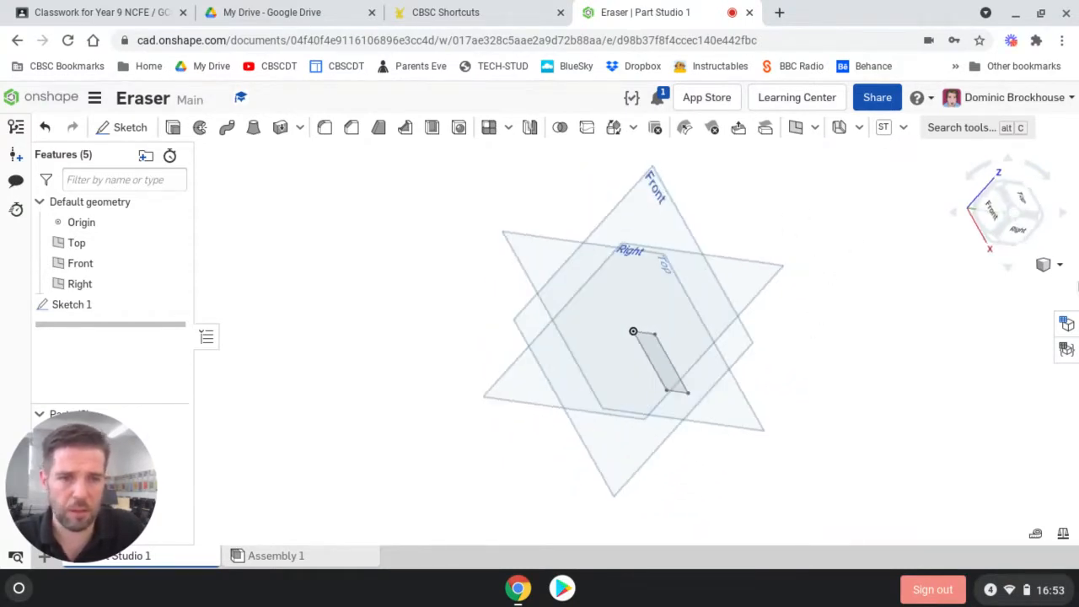
click(1049, 264)
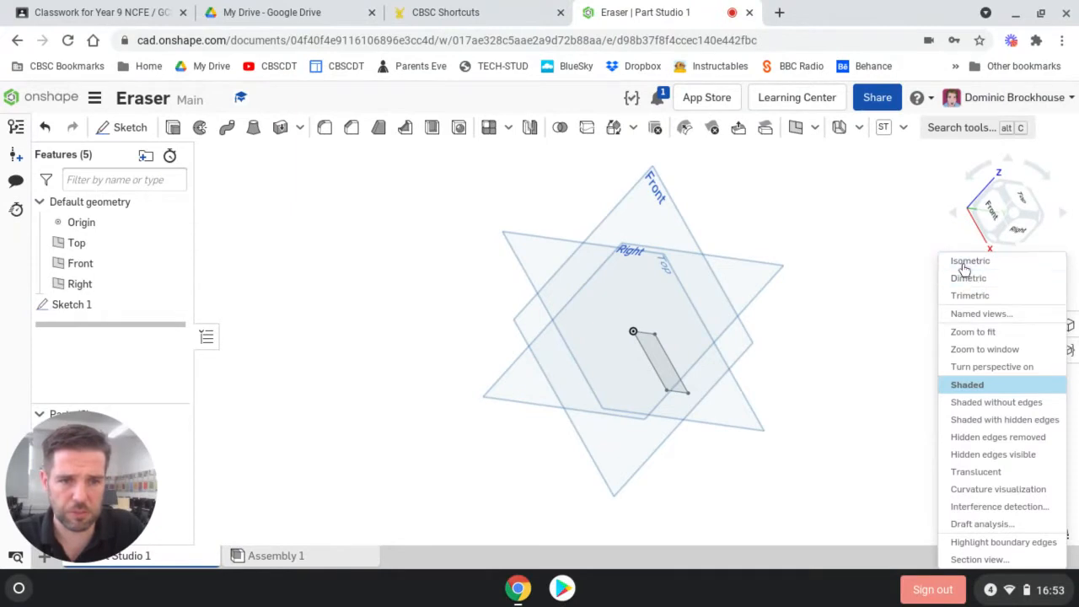
click(970, 261)
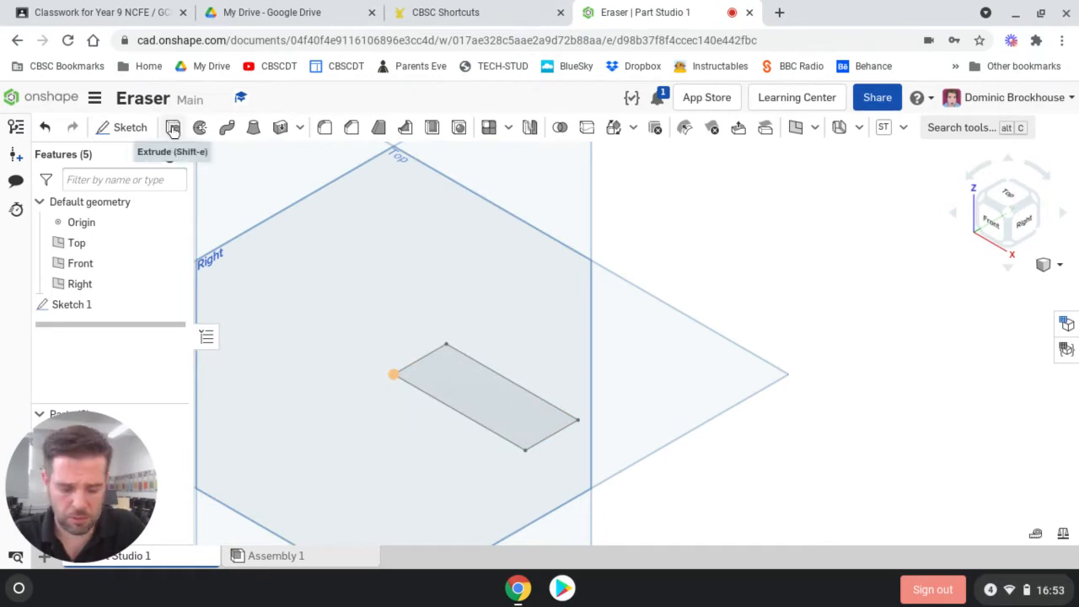
Step: Extrude the 50 by 20 rectangle region to a depth of 10 mm
click(173, 127)
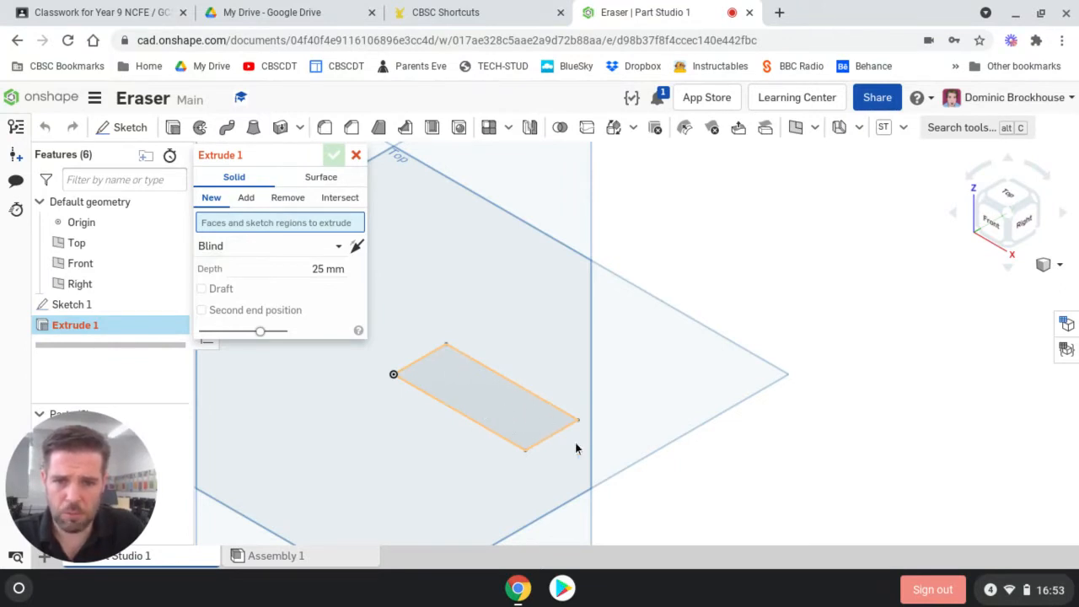
click(481, 396)
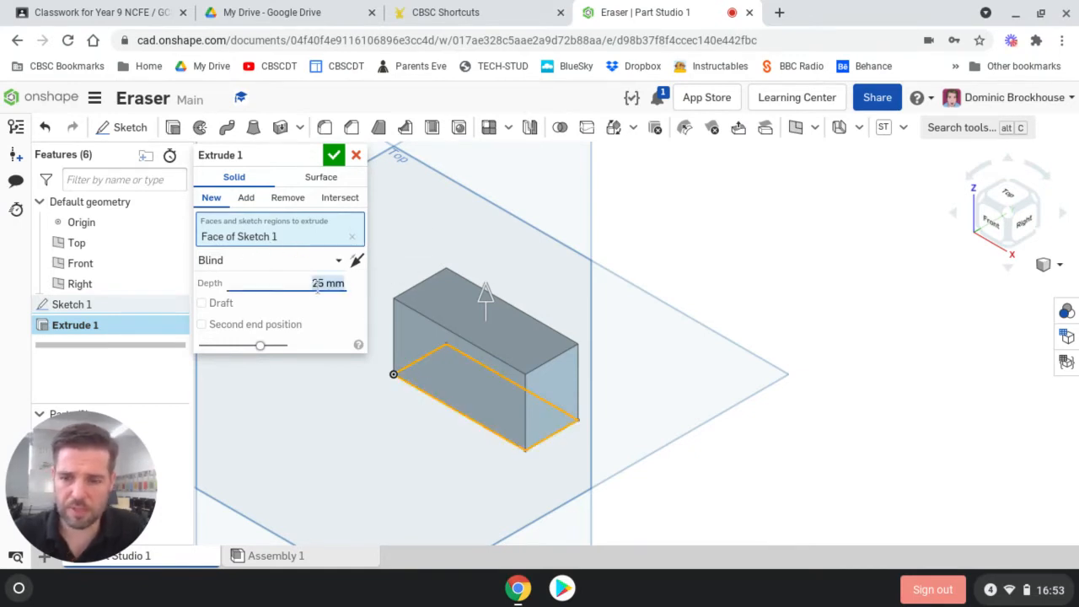
text(10)
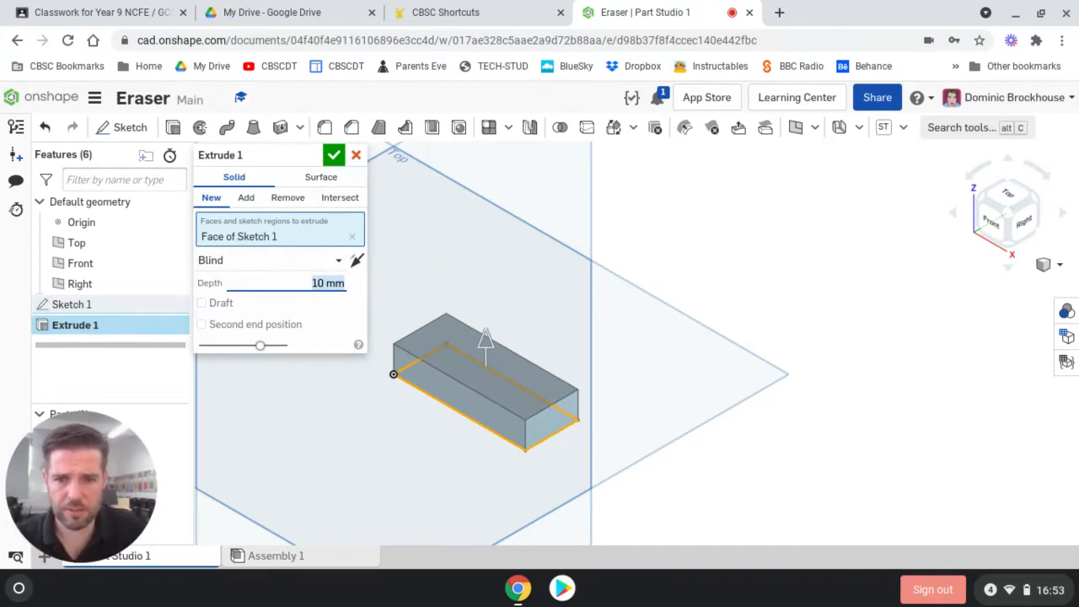
mouse_move(407, 351)
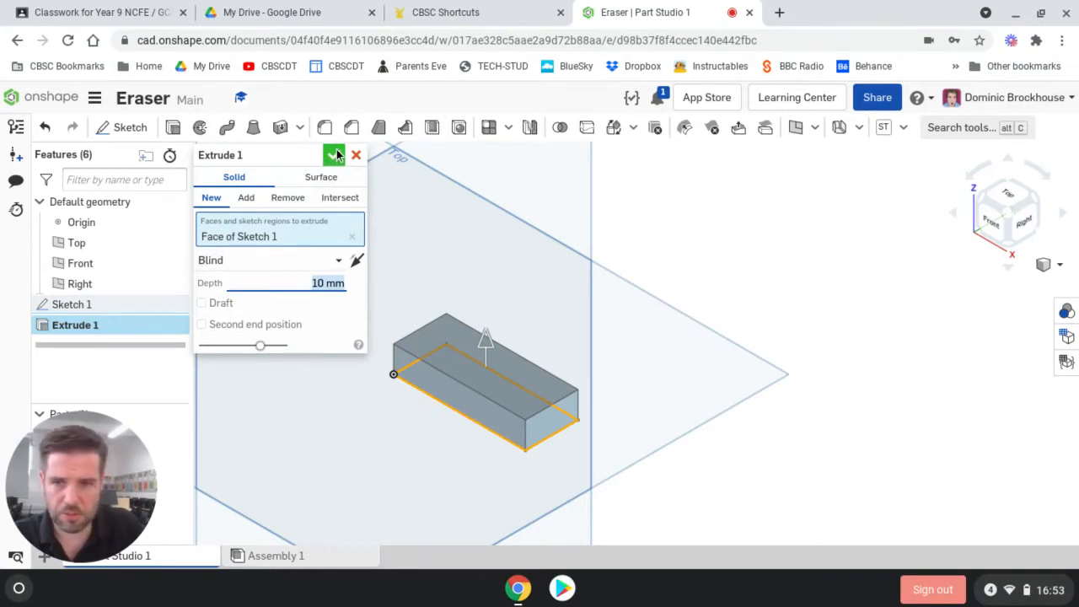
click(335, 155)
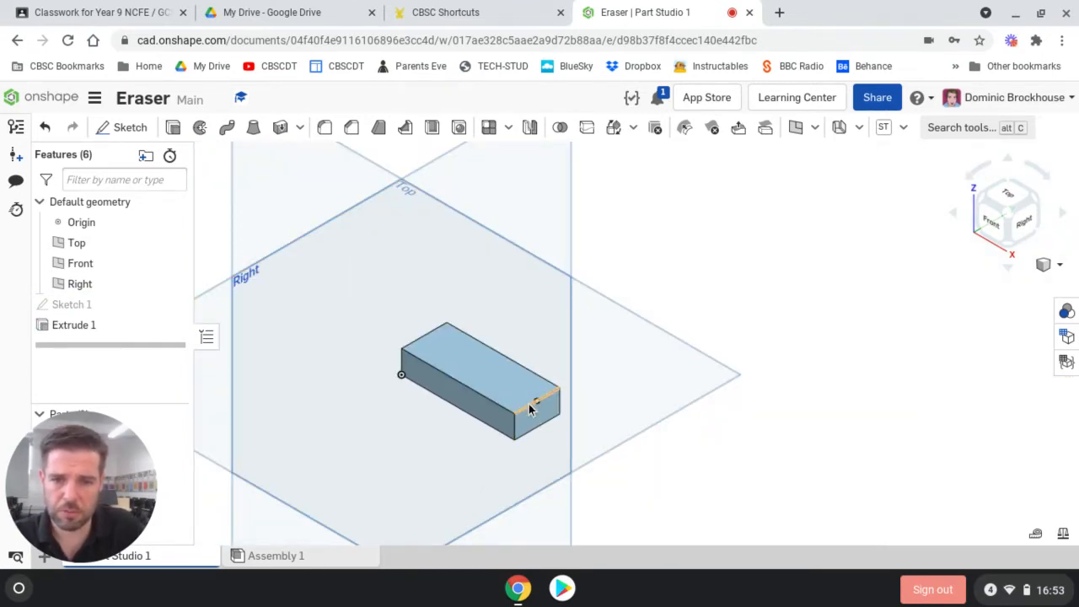
mouse_move(351, 128)
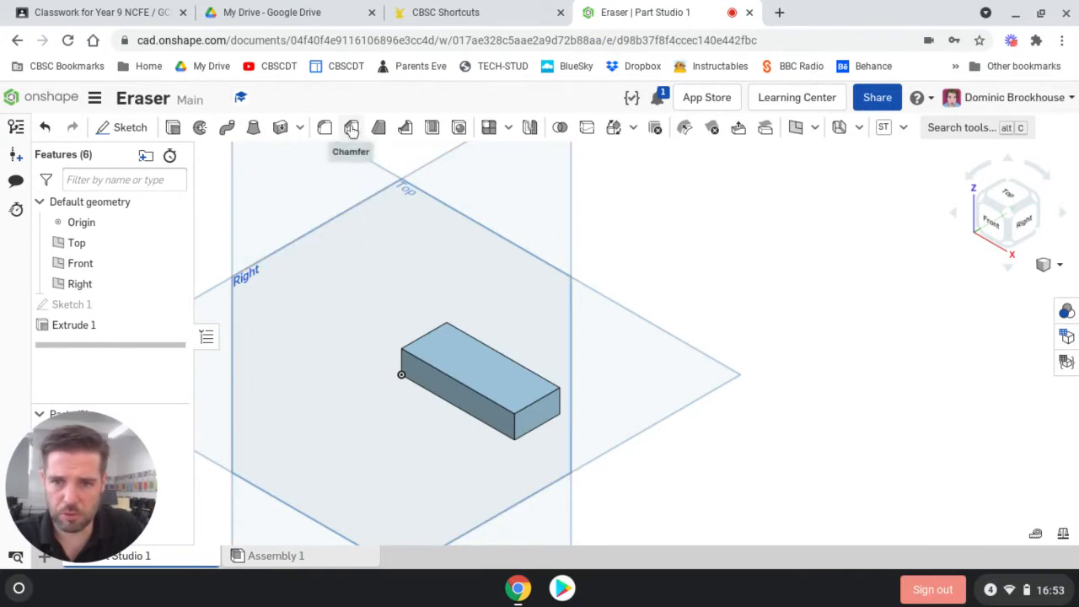
mouse_move(352, 128)
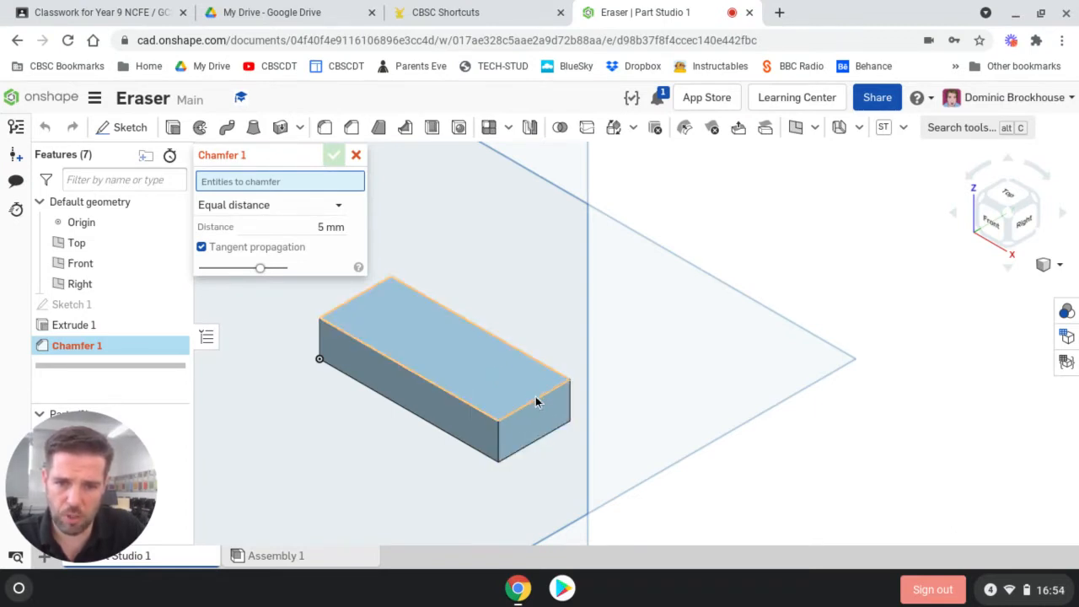
Step: Chamfer the top edges at both block ends by 10 mm
click(532, 413)
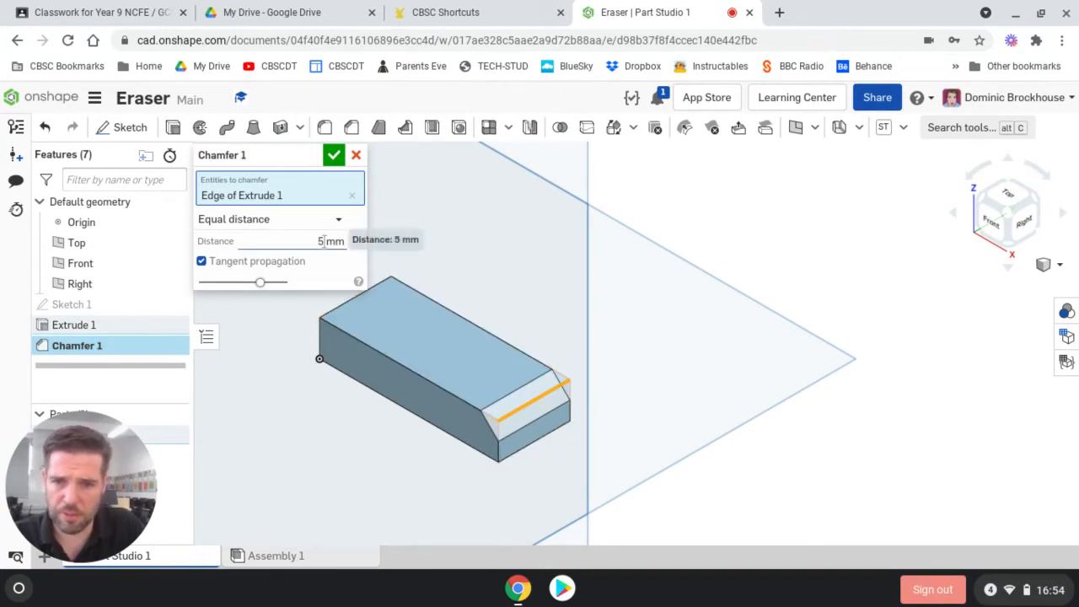
text(10)
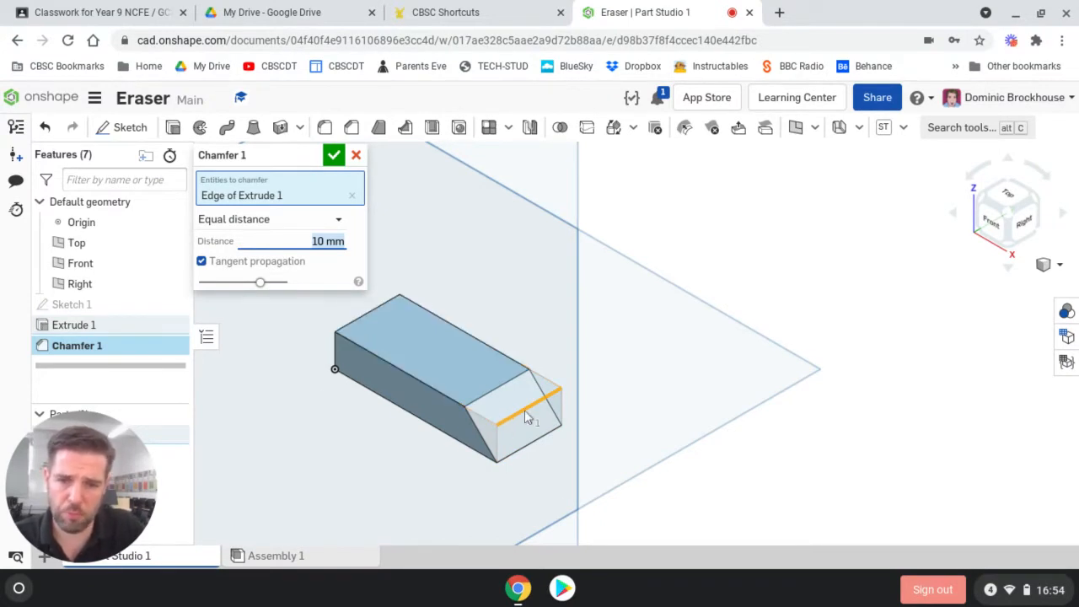
drag(523, 414, 325, 411)
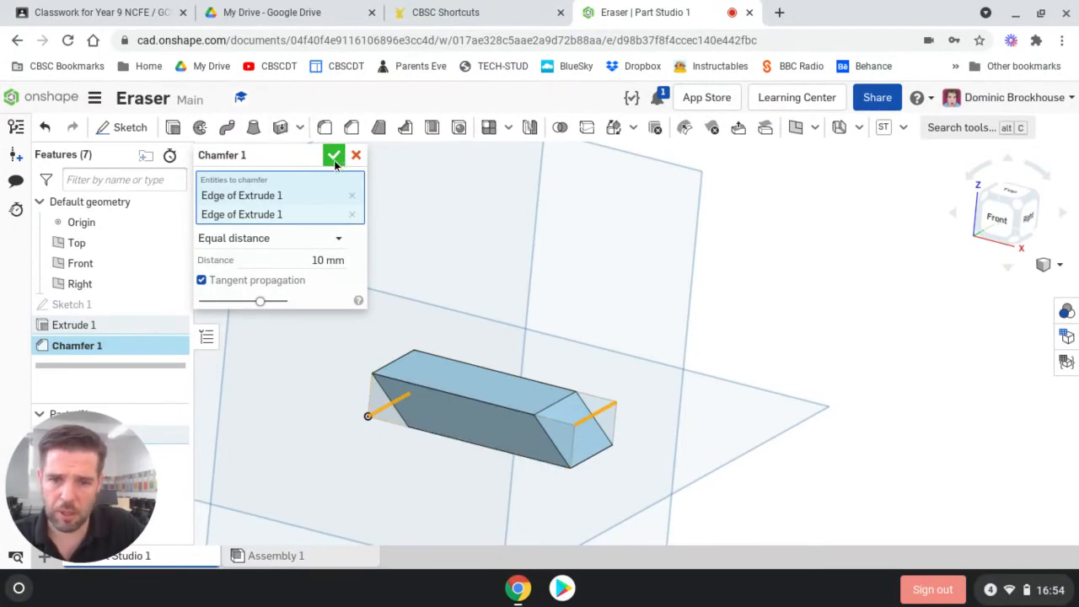
click(334, 155)
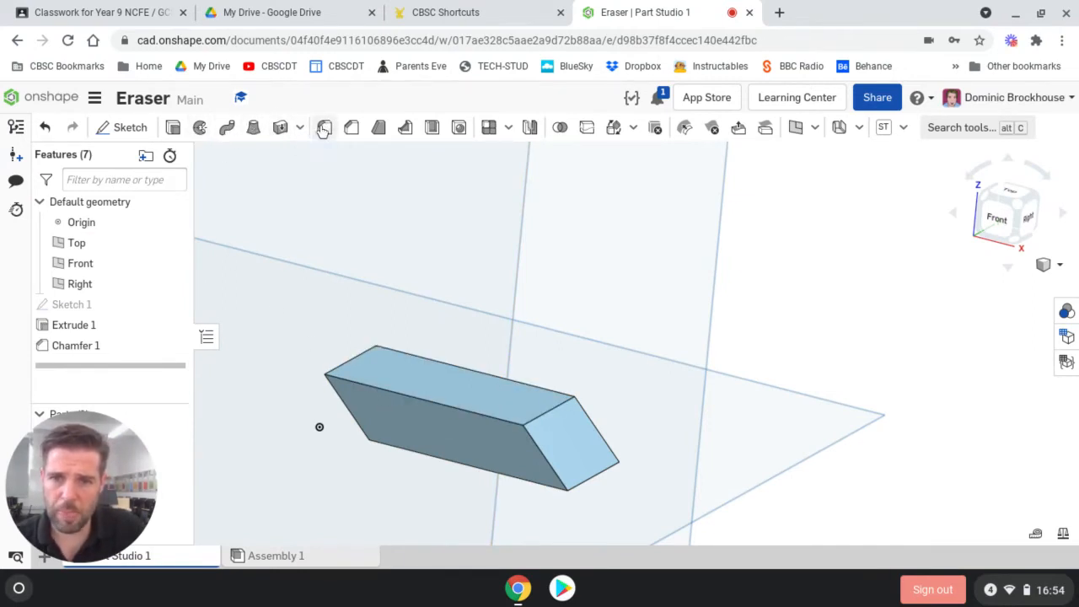
Step: Round the block's top end edge with a 1 mm fillet
click(324, 127)
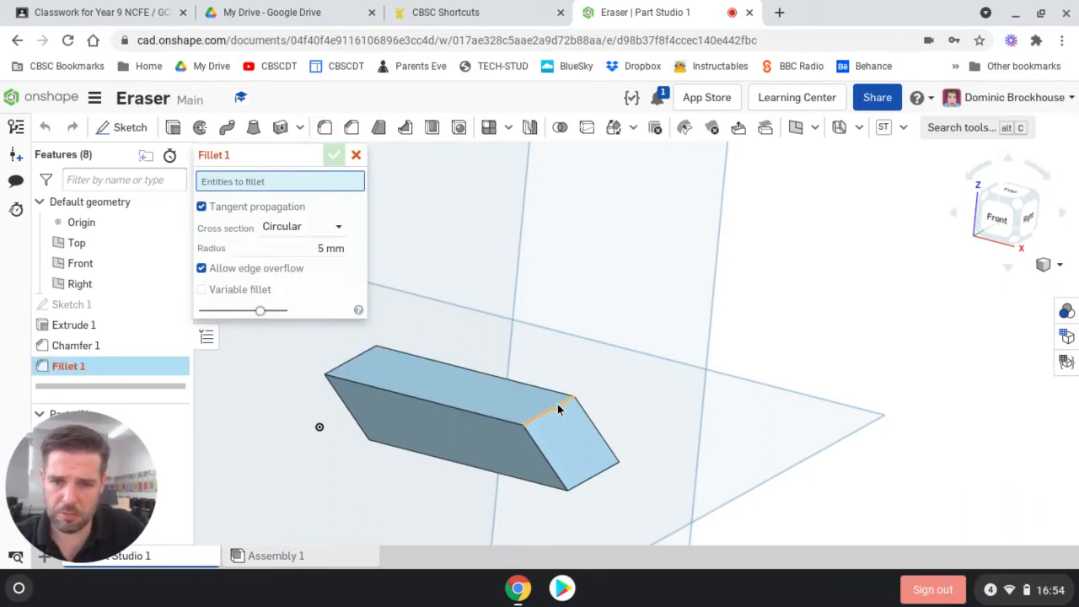
click(480, 388)
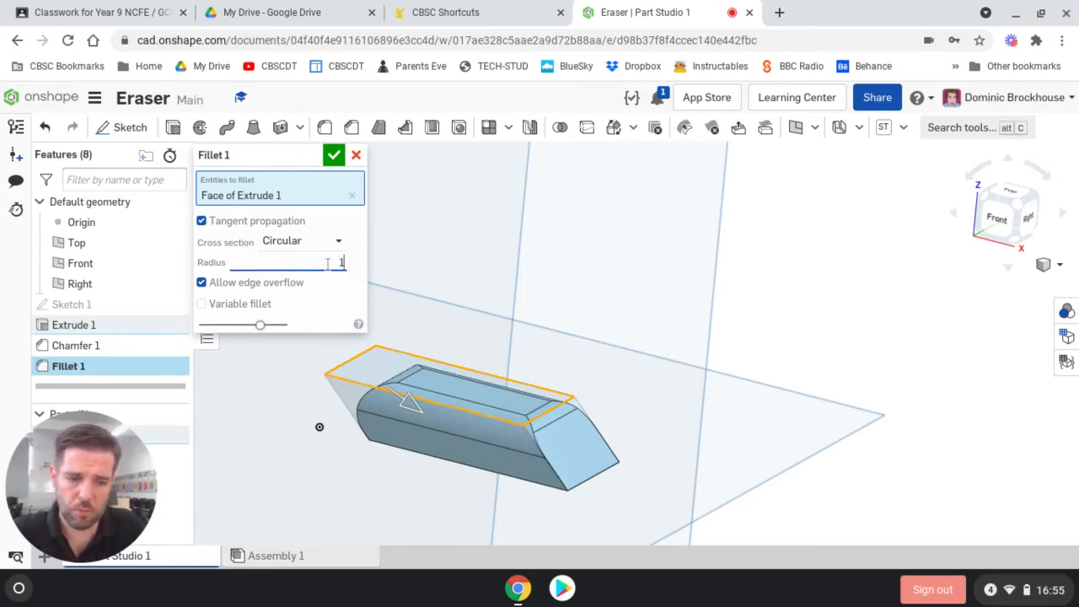
text(1)
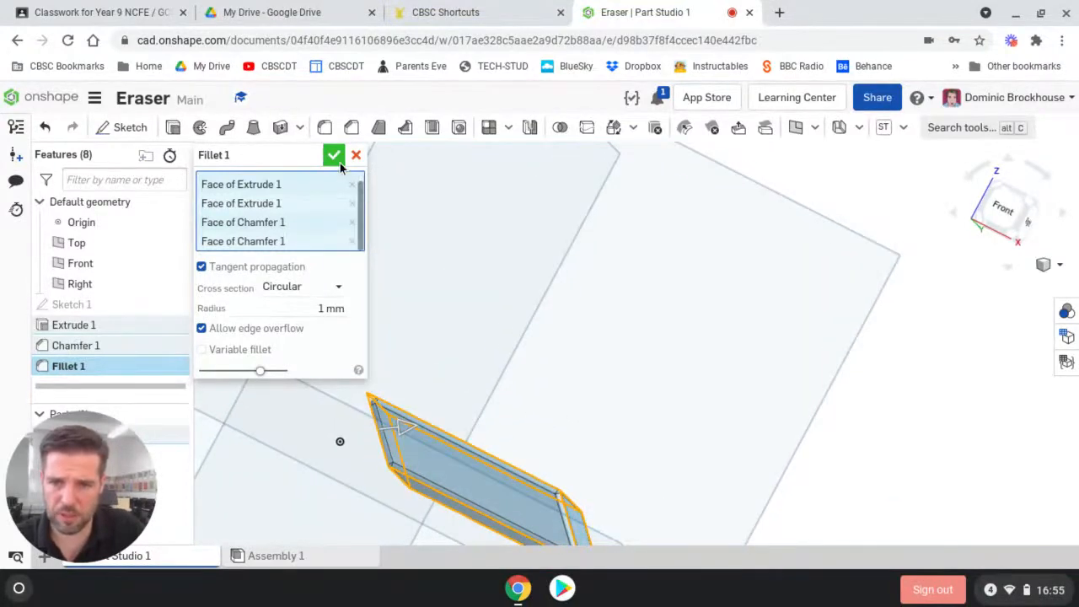
click(334, 154)
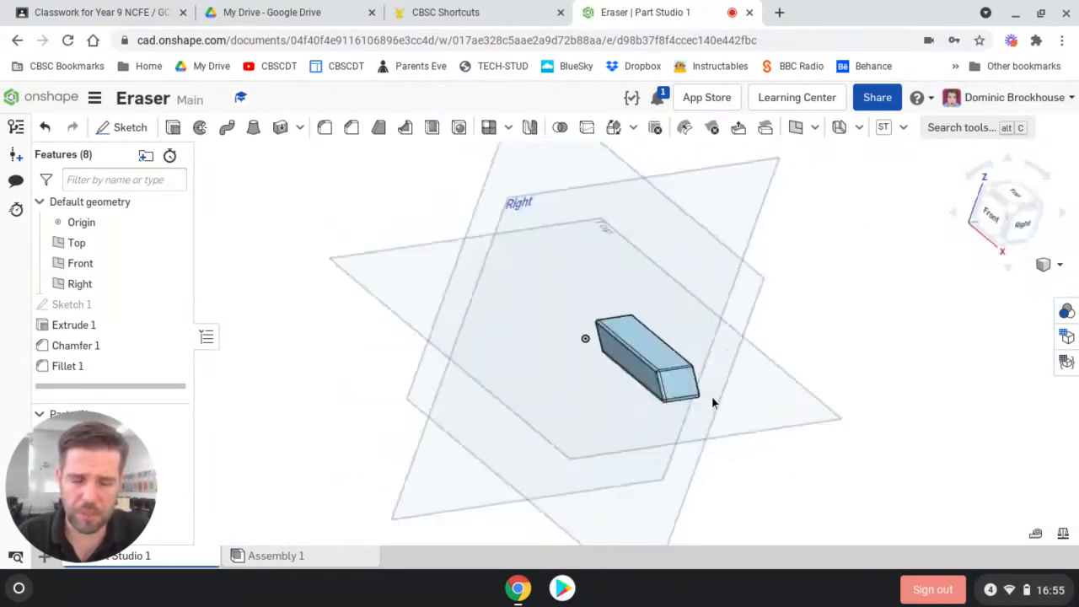
Step: Orbit the eraser until its large flat underside face is in view
drag(713, 404, 649, 396)
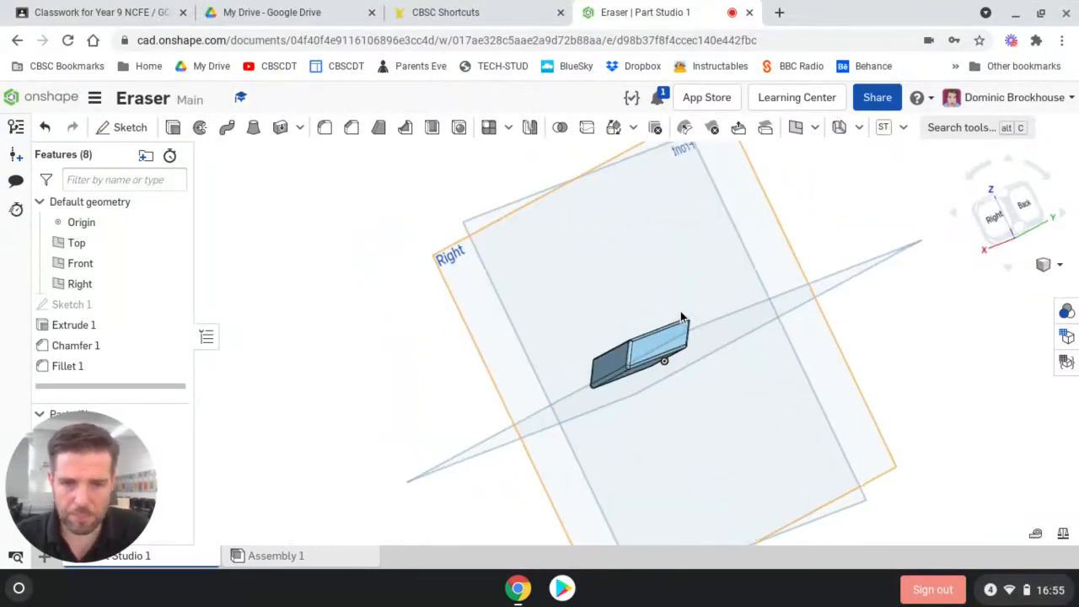
drag(683, 317, 595, 337)
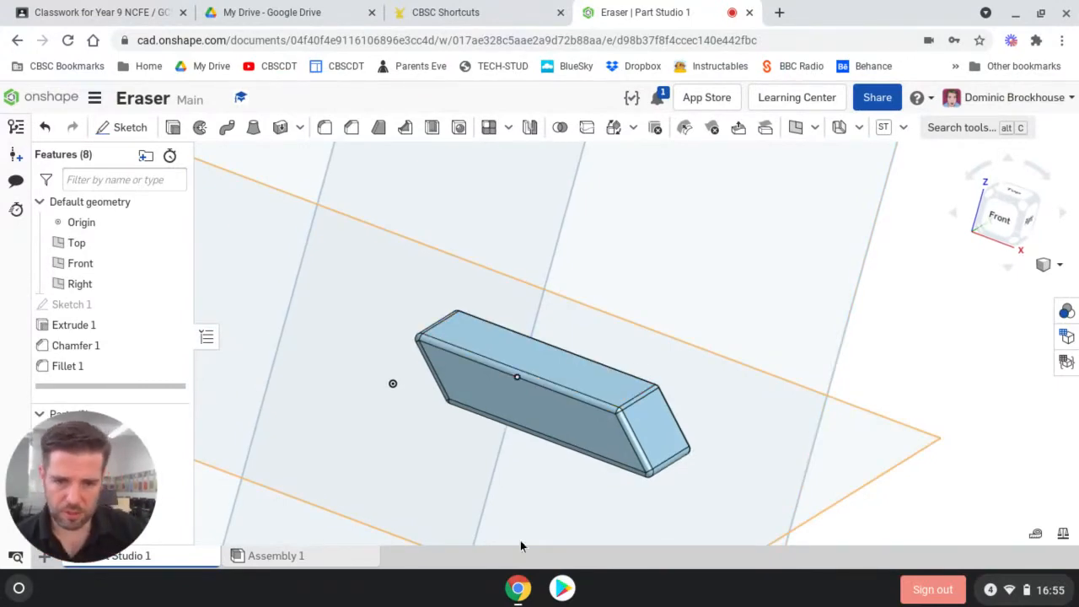
drag(521, 547, 371, 252)
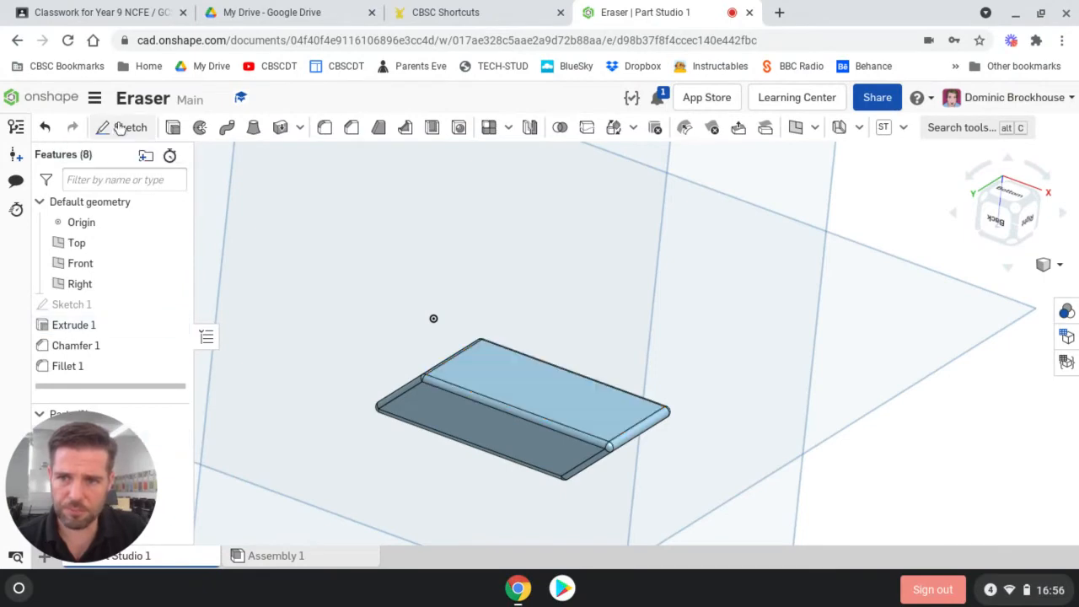
Step: Begin Sketch 2 on the eraser's flat face and start the Text tool
click(131, 128)
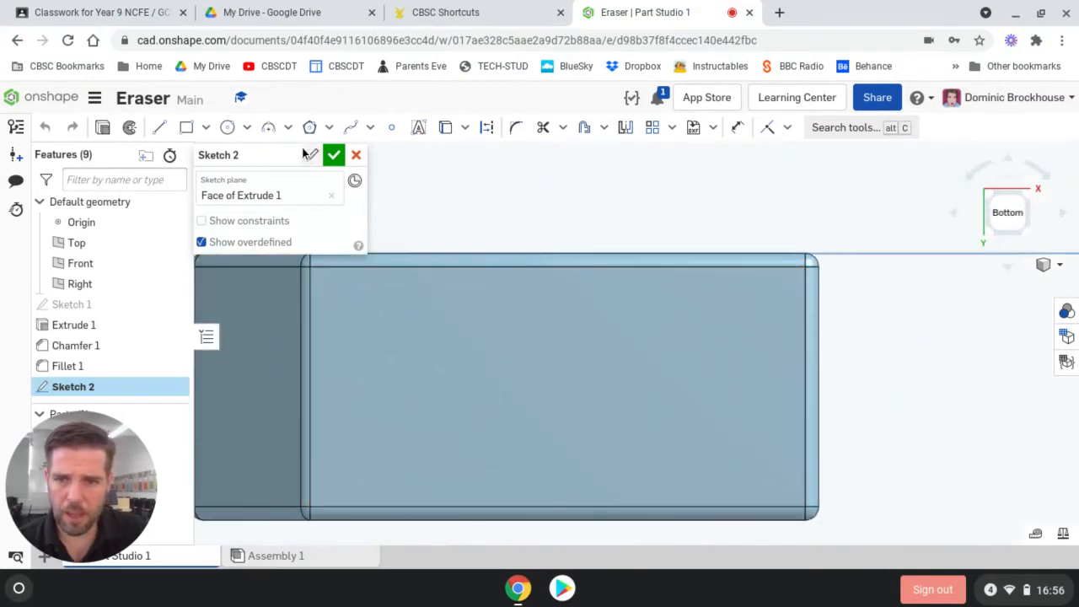
click(417, 128)
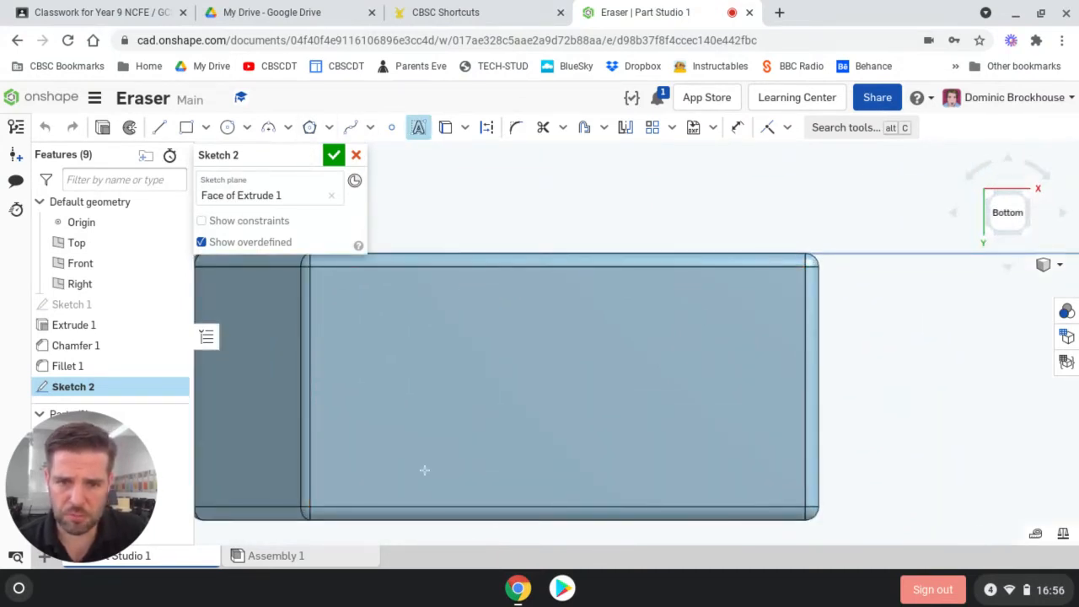
text(helix logo)
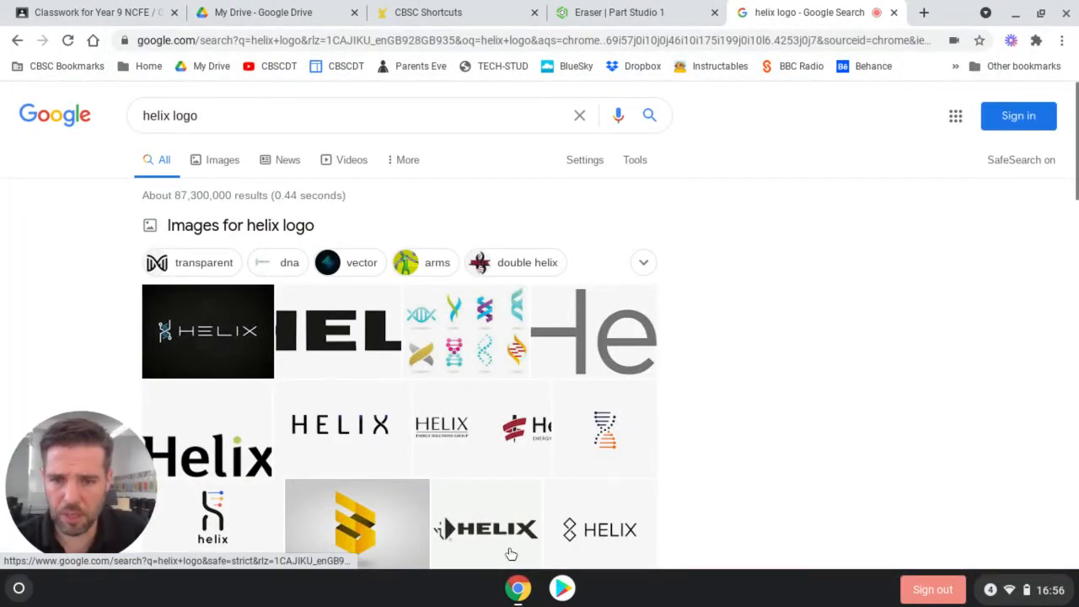
Step: Browse the Staedtler and Staples logo image results for lettering reference
scroll(down, 3)
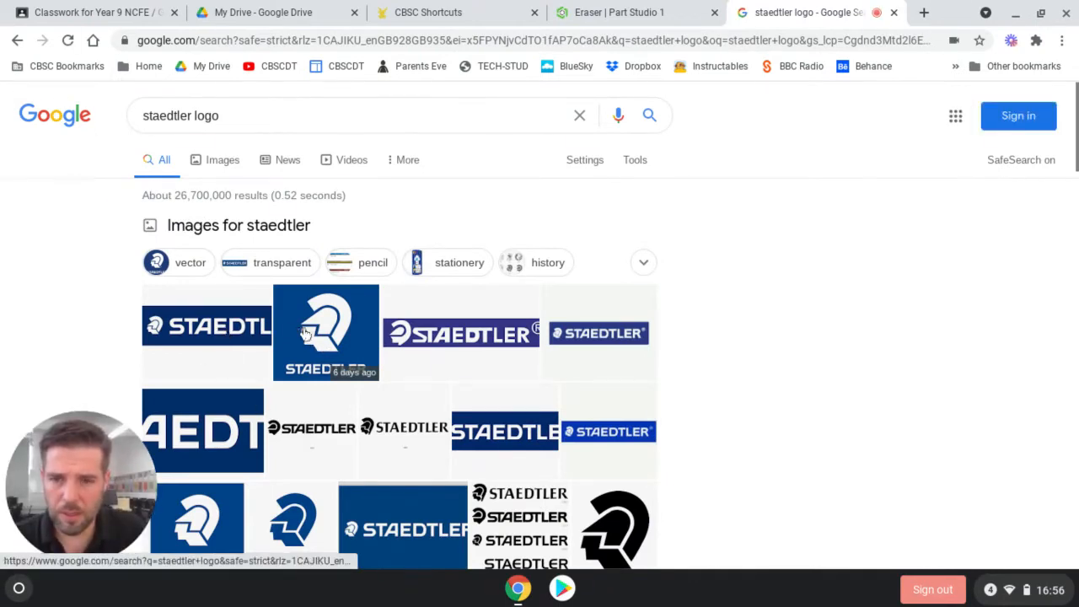
mouse_move(208, 331)
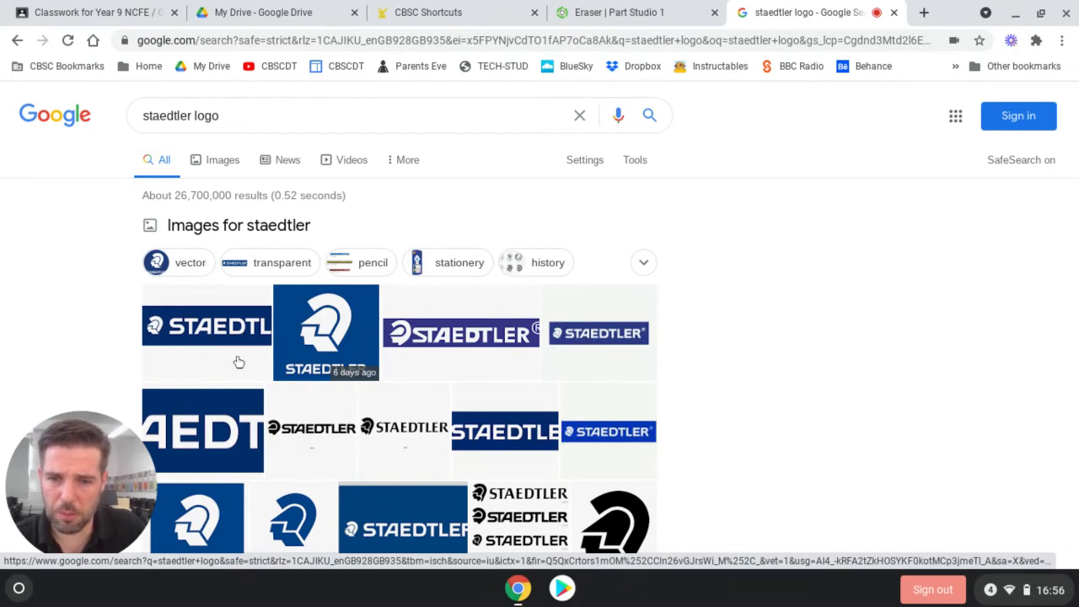
mouse_move(236, 349)
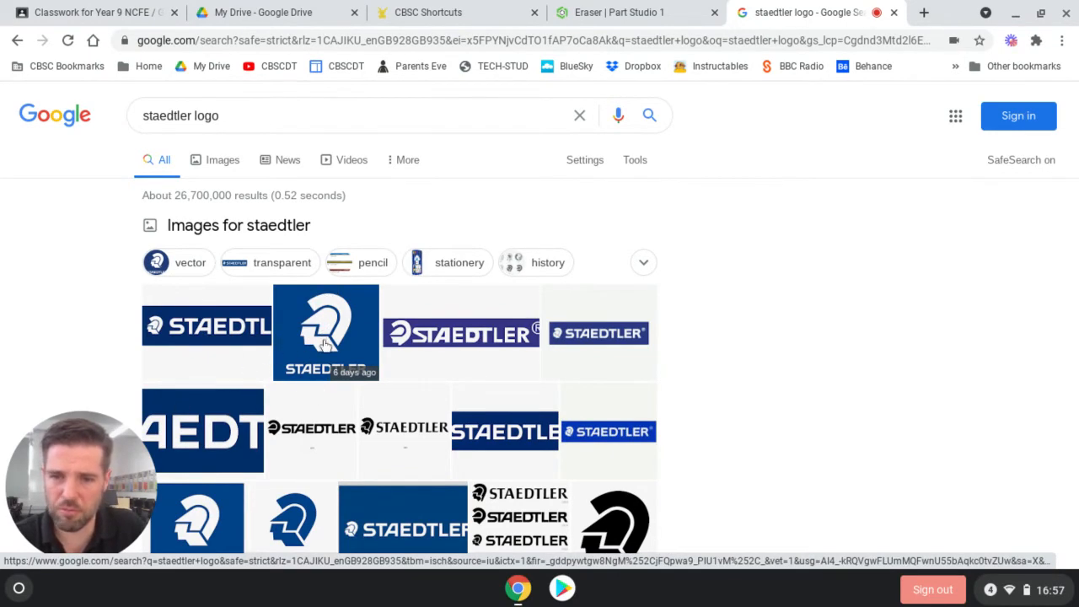
mouse_move(358, 321)
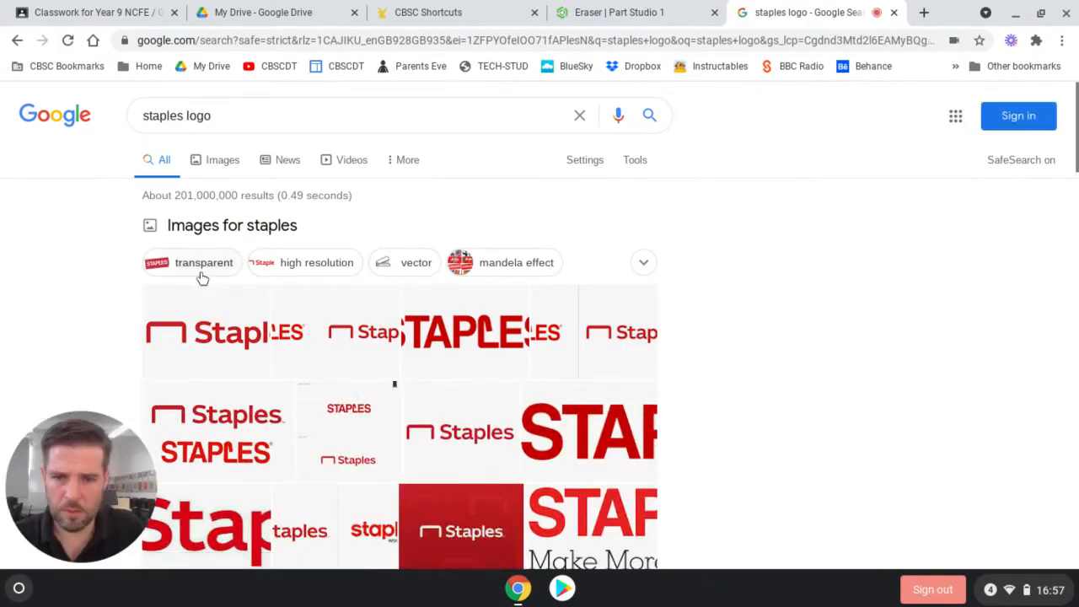
mouse_move(463, 308)
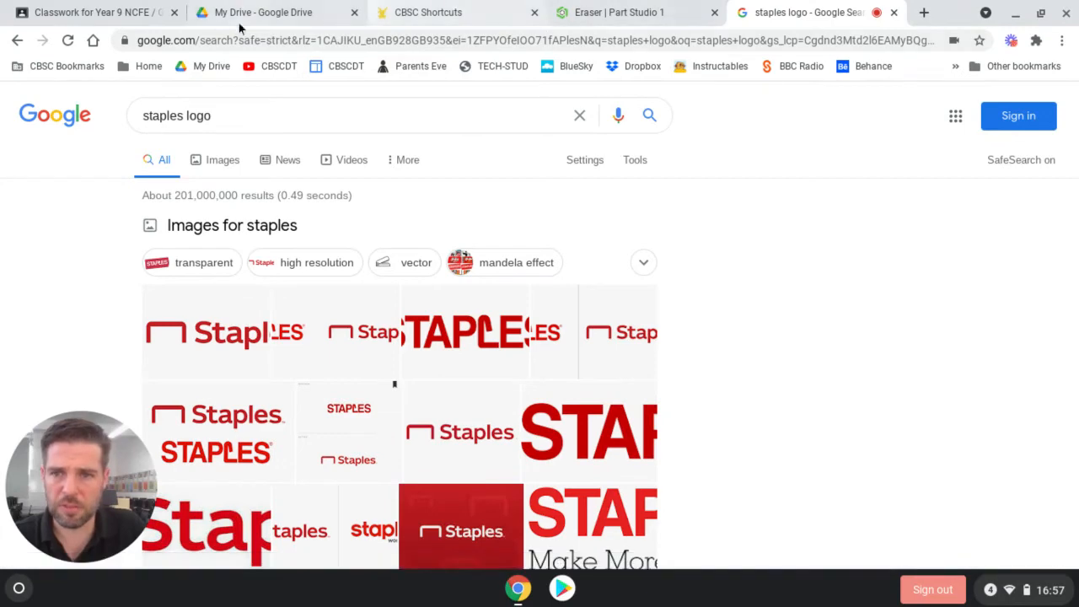
click(615, 12)
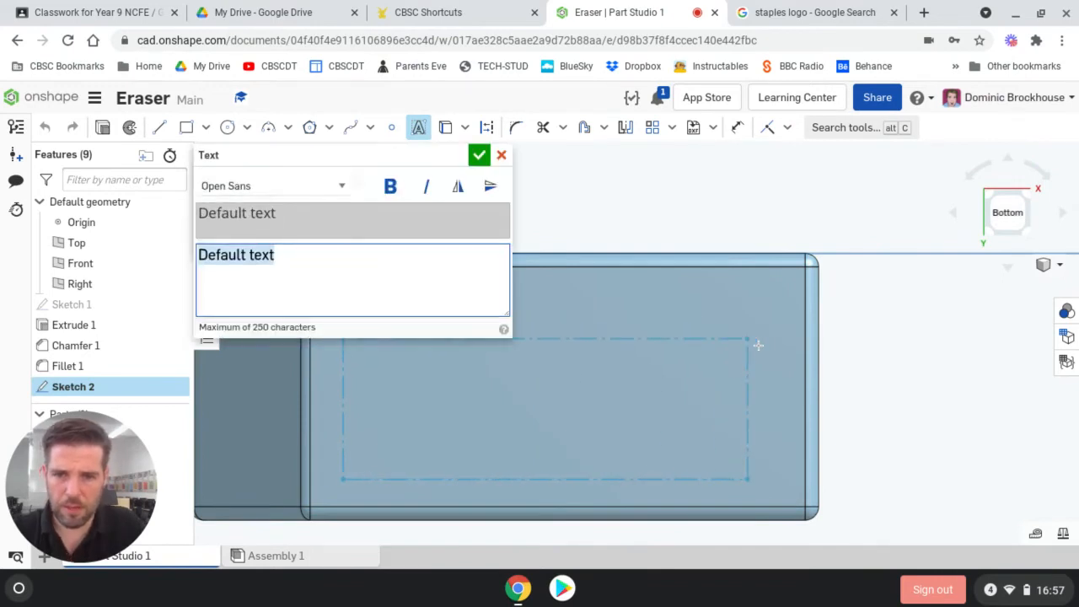
Step: Place bold Noto Serif 'STAPLES' text across the eraser face
text(STAP)
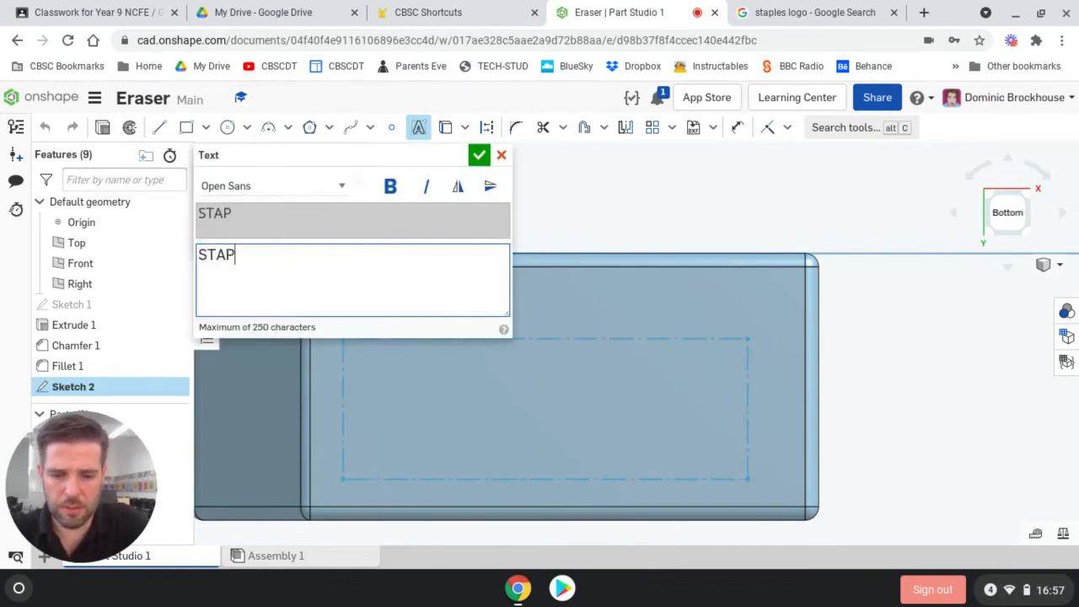
text(LES)
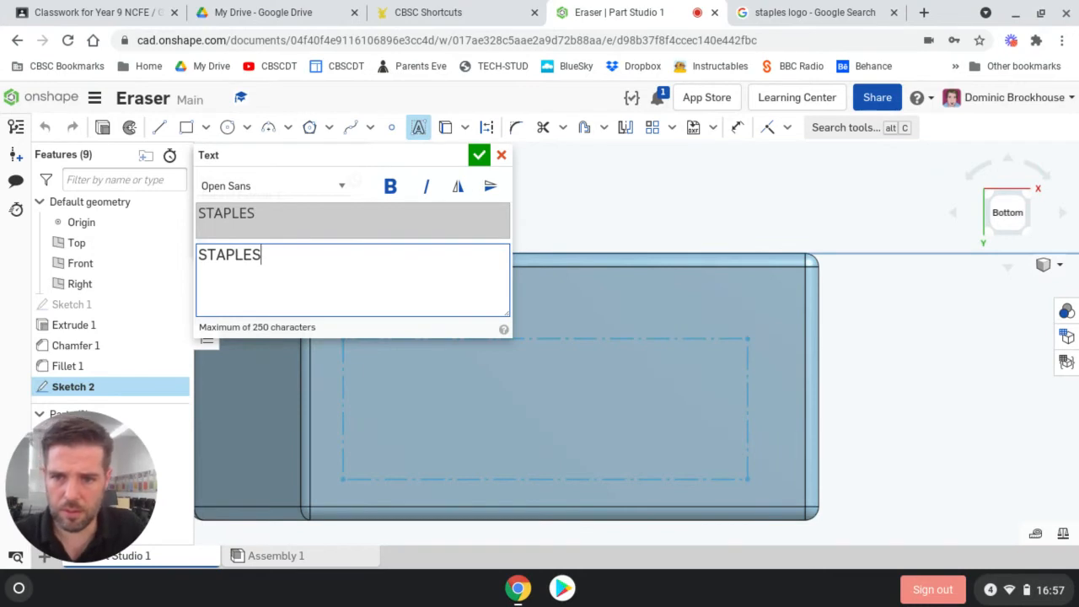
mouse_move(390, 186)
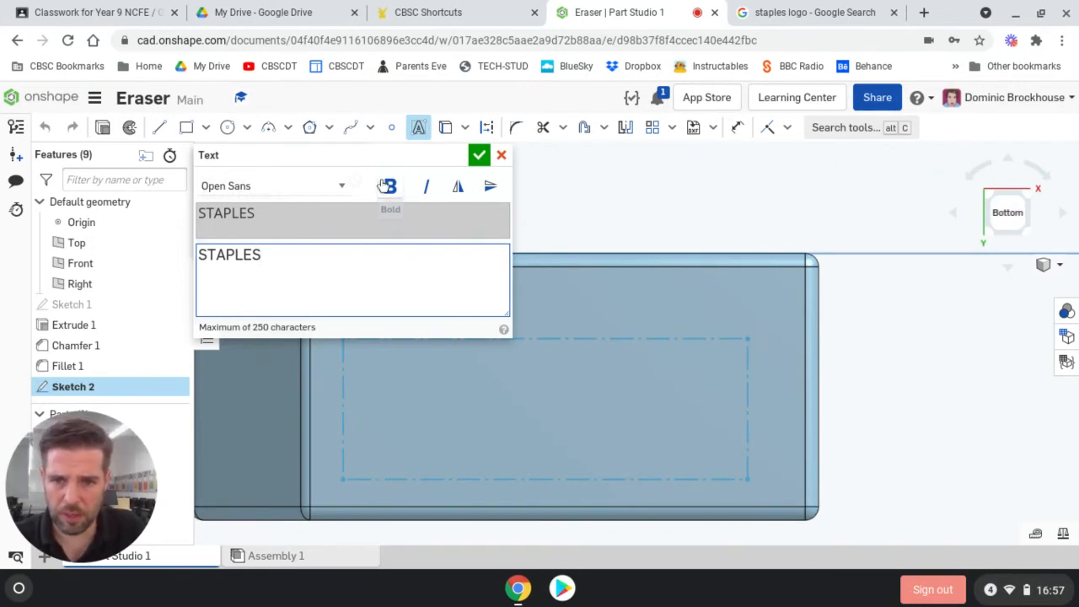
click(807, 12)
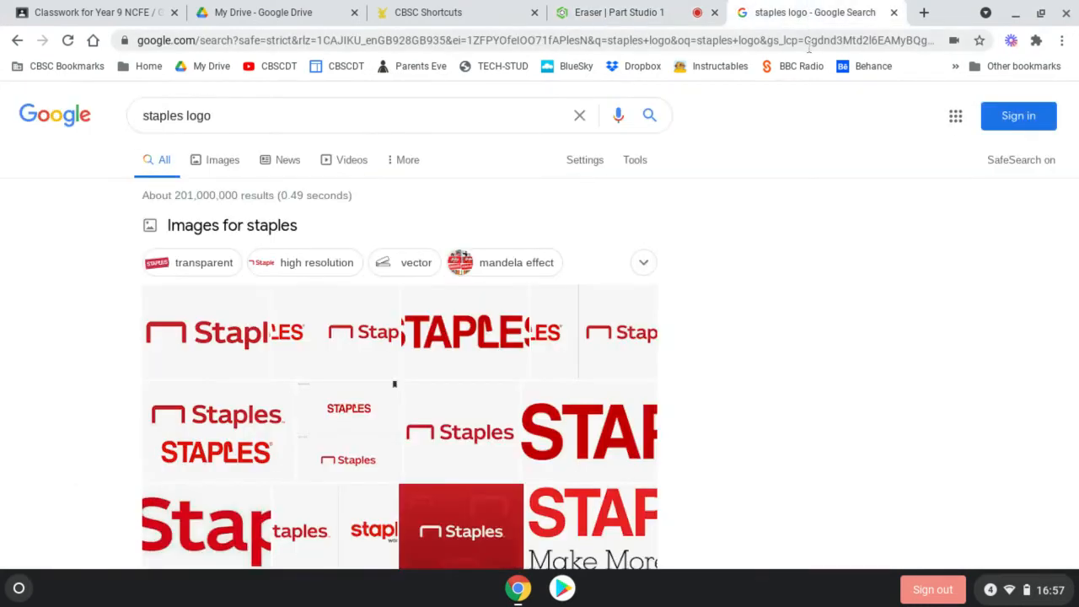
click(616, 12)
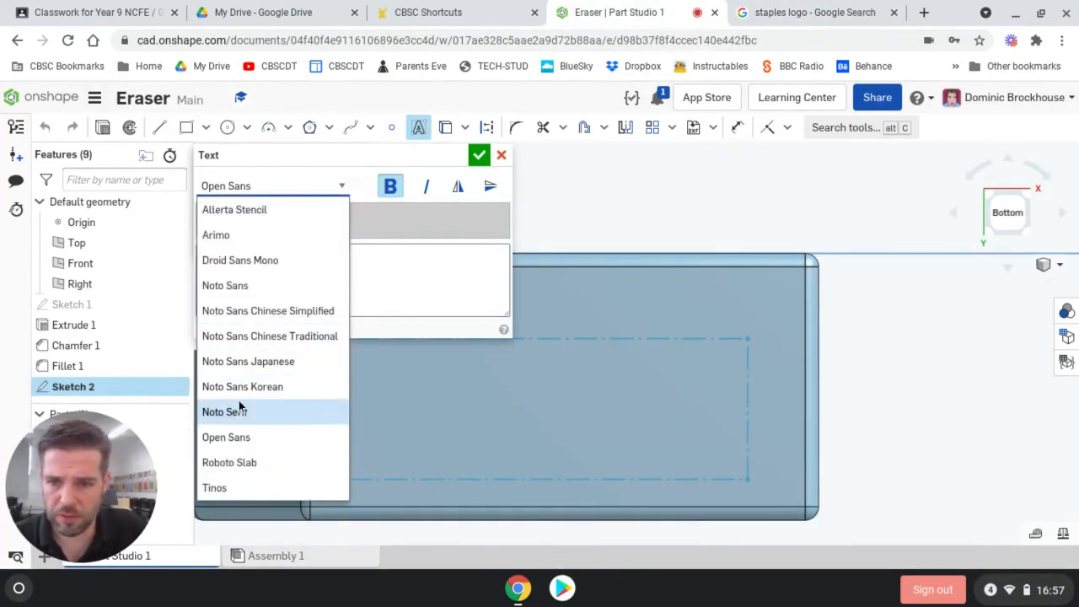
click(224, 411)
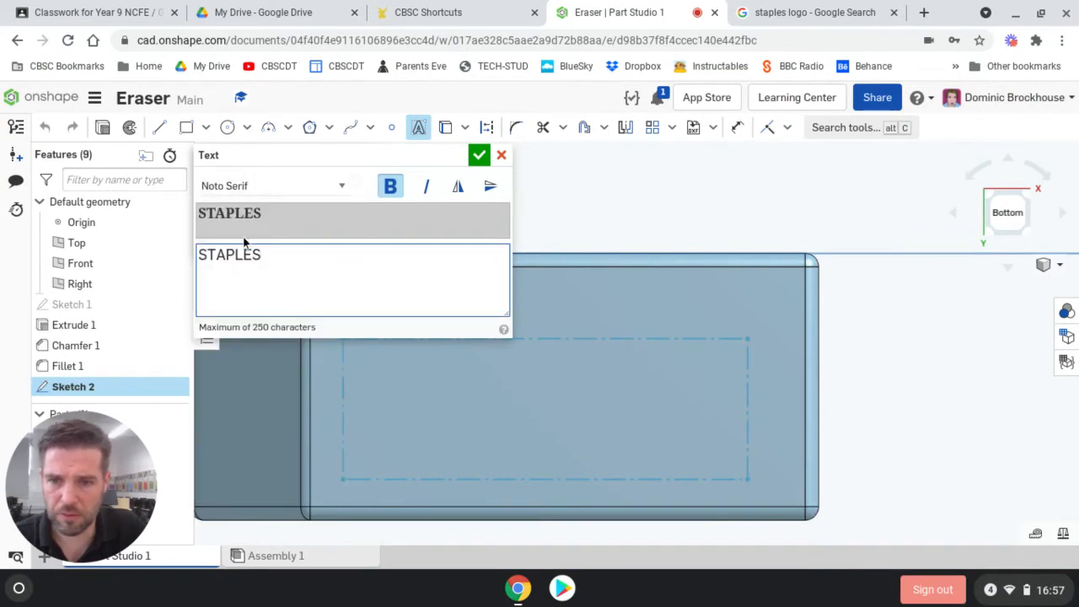
click(270, 185)
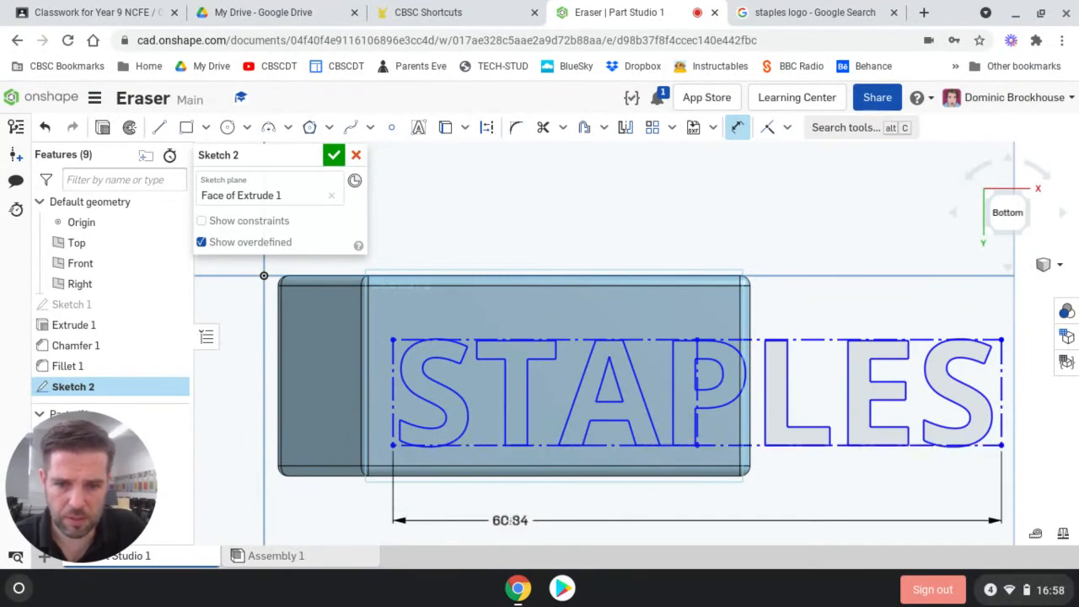
Step: Set the STAPLES text width to 35 and close Sketch 2
double_click(510, 520)
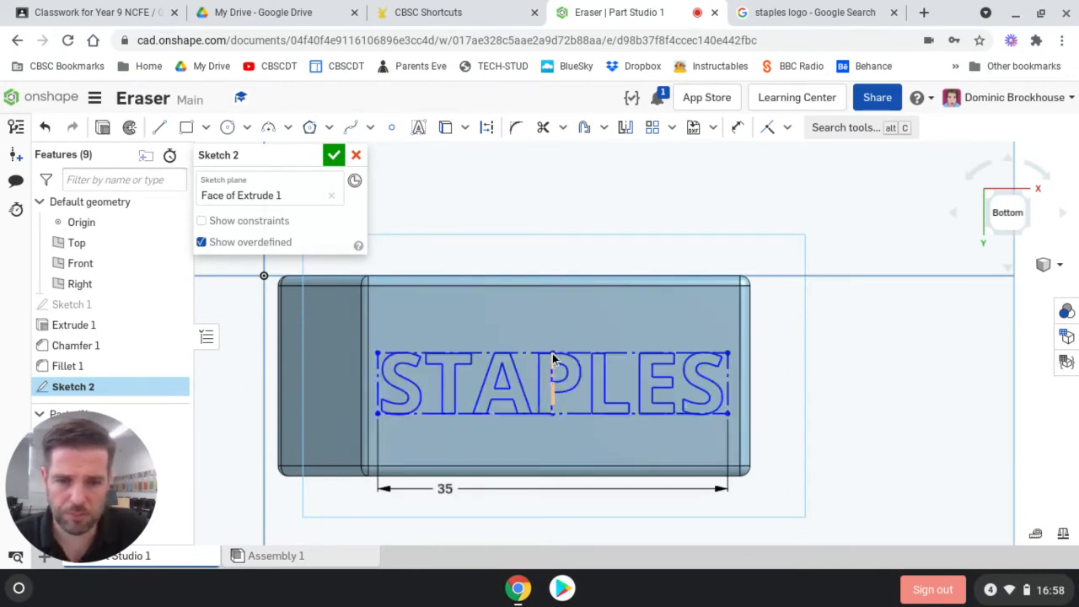
click(334, 154)
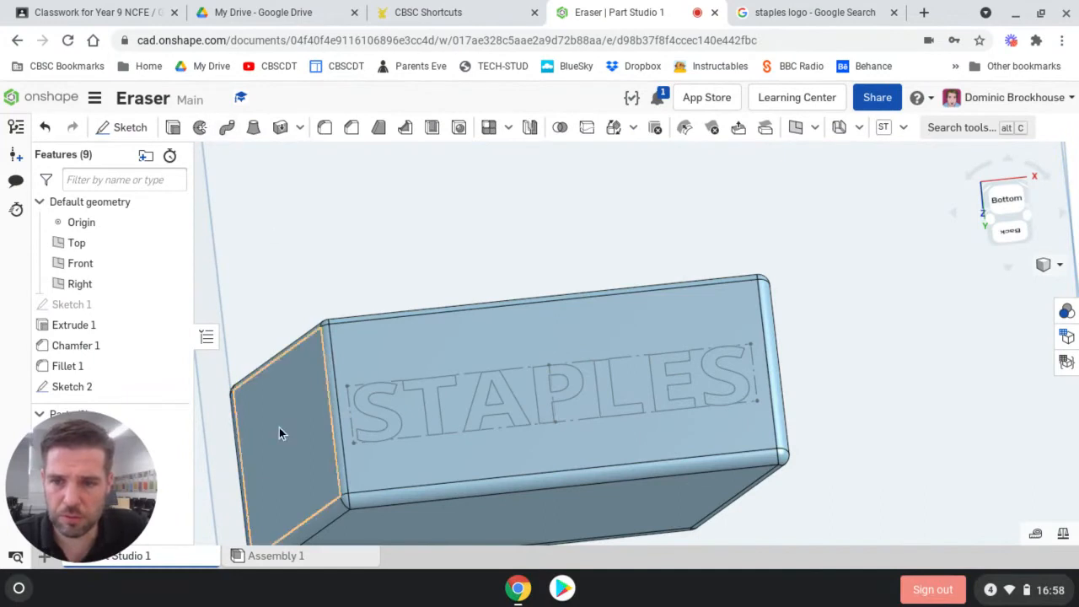
Step: View the STAPLES sketch normal to the screen and accept Sketch 2
right_click(72, 386)
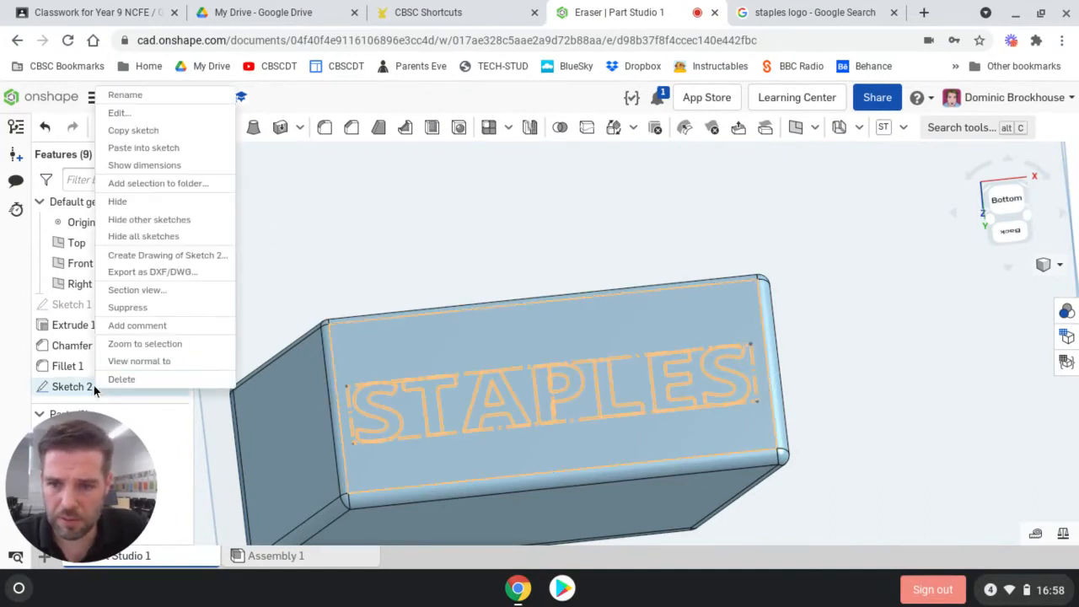
mouse_move(143, 148)
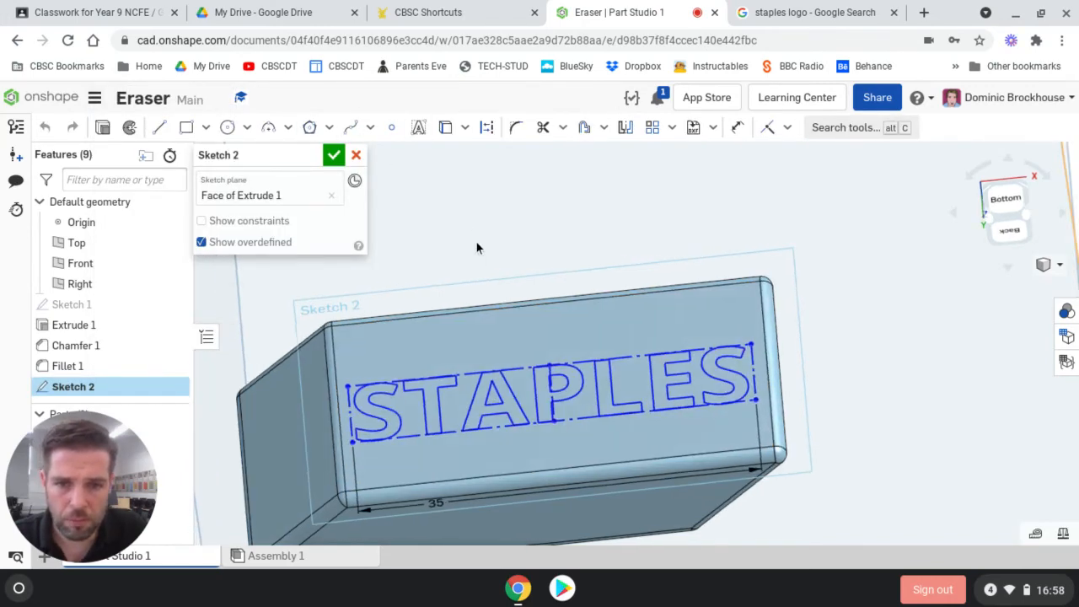
right_click(476, 247)
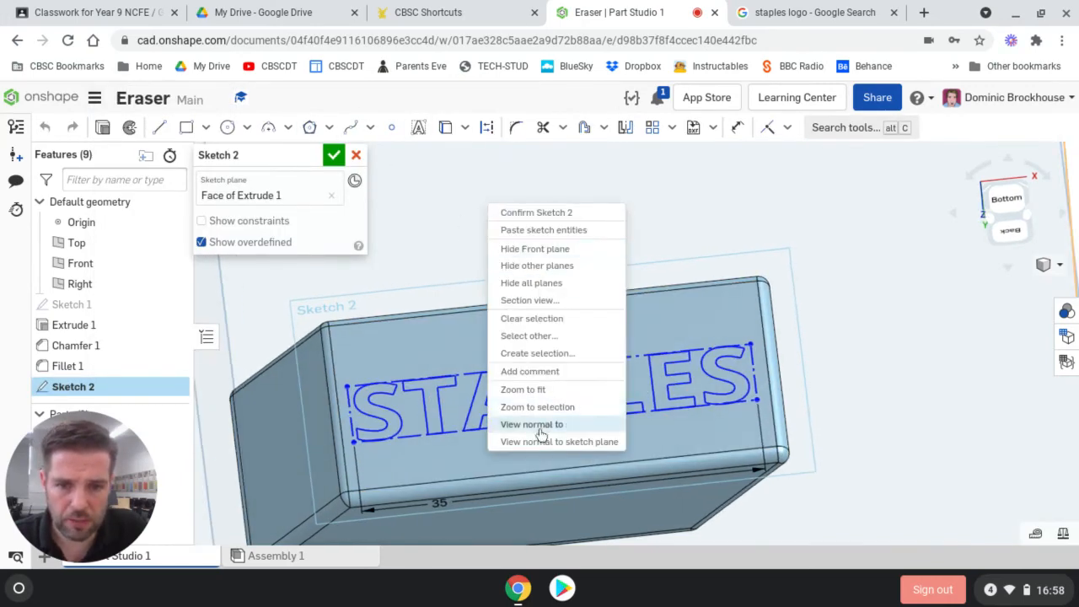
click(813, 12)
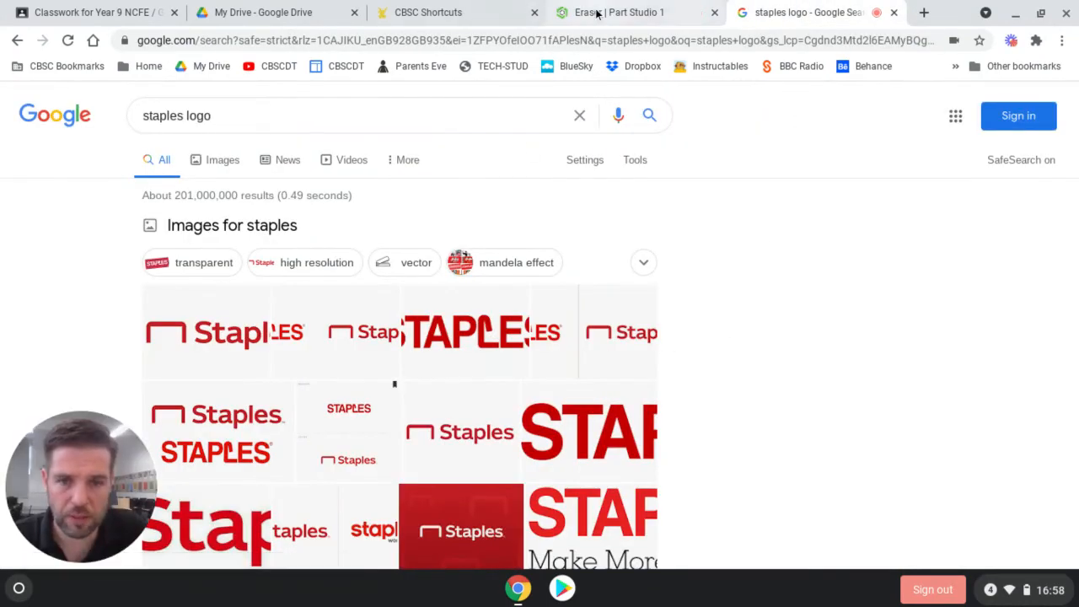
click(617, 12)
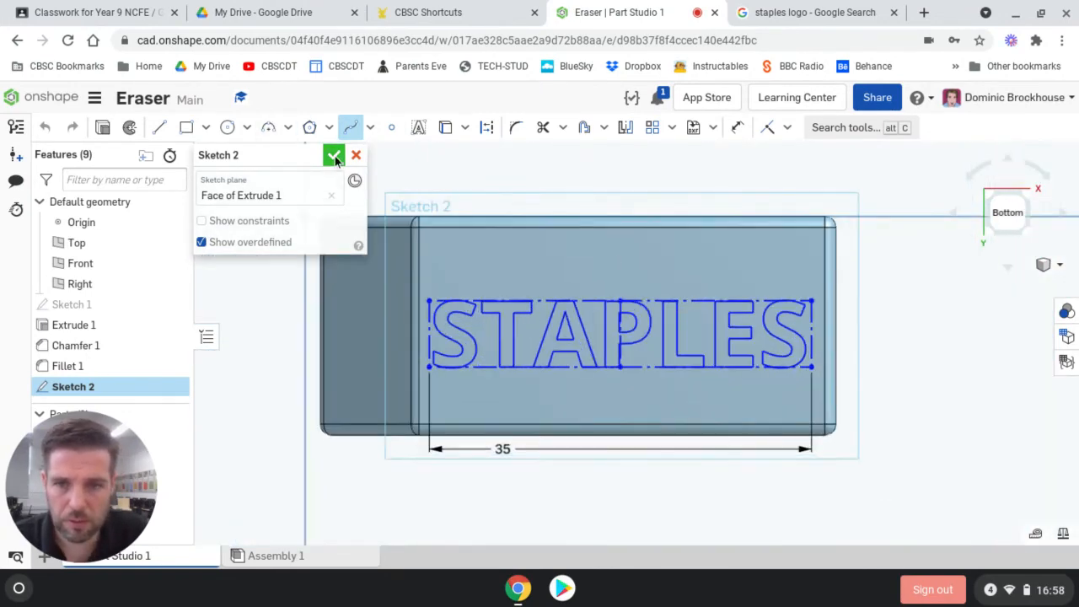
click(334, 155)
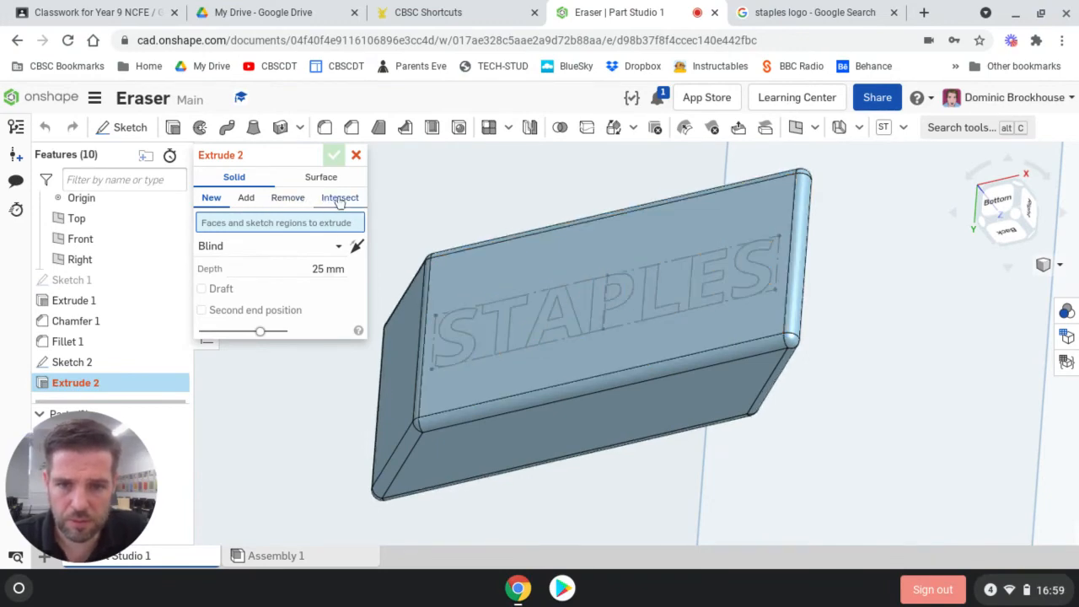
Step: Extrude the STAPLES lettering regions as Add with 0.1 mm depth
click(578, 304)
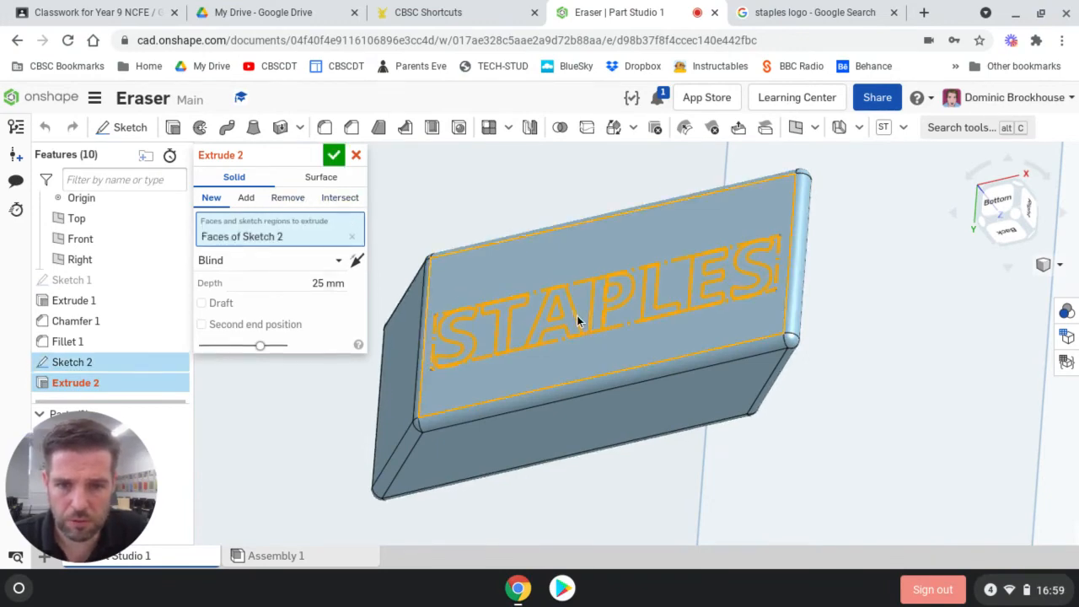
click(245, 198)
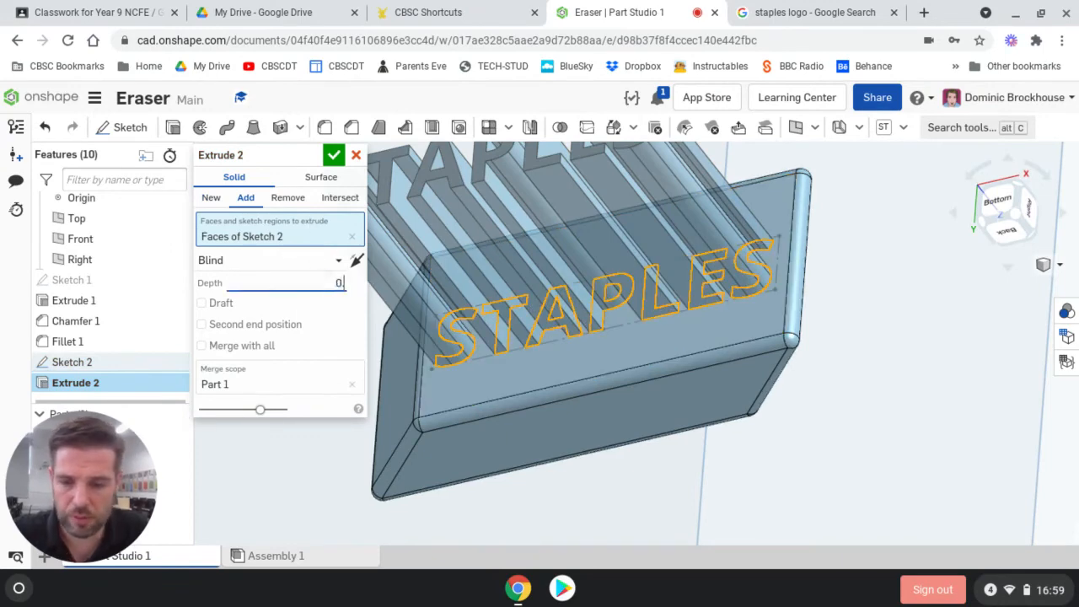
text(.1 mm)
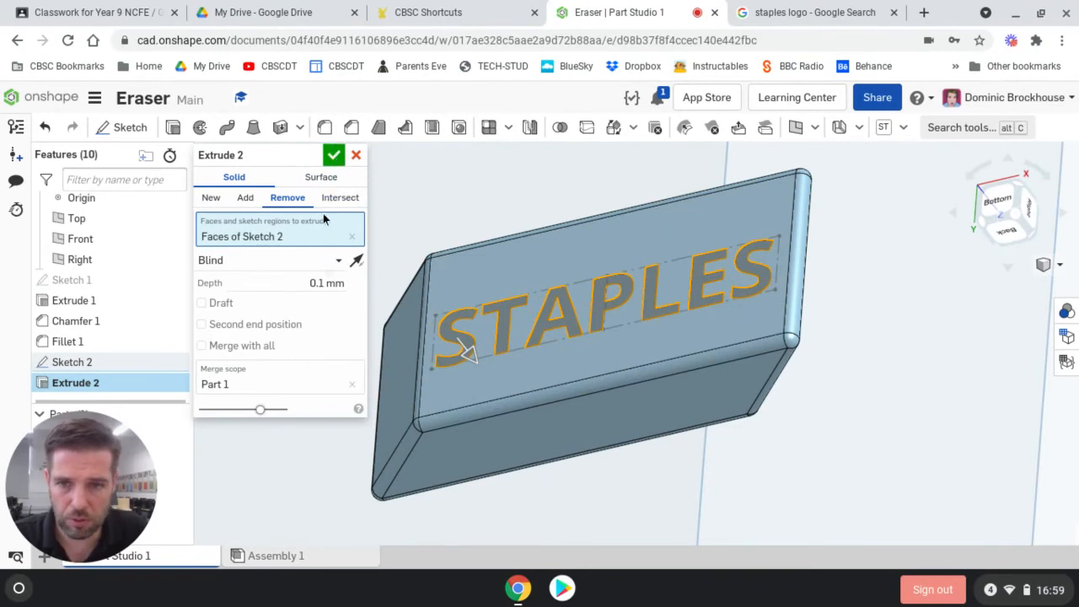
click(246, 197)
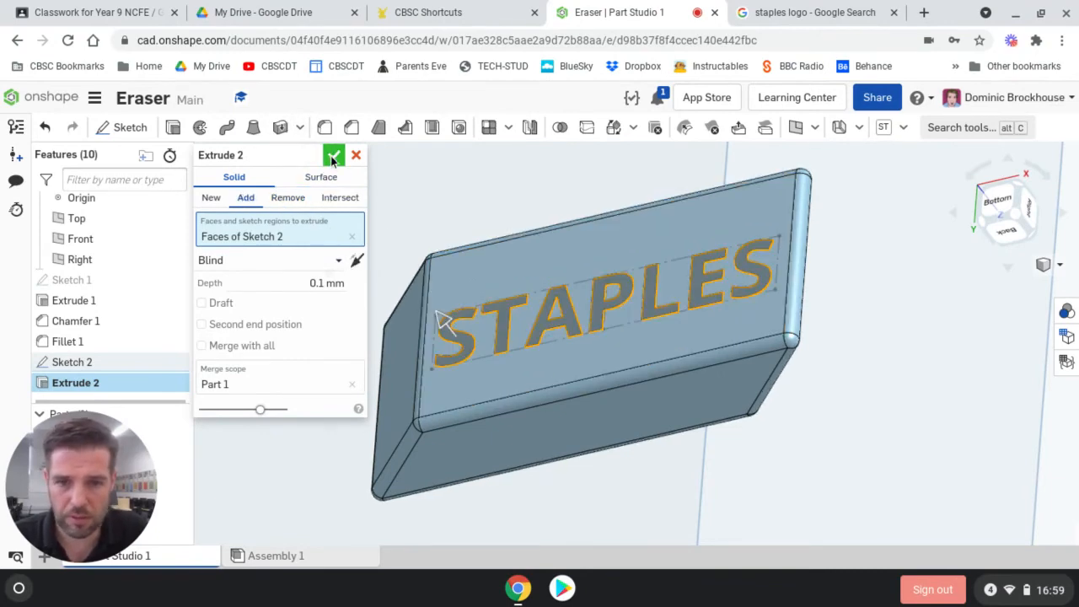
click(334, 155)
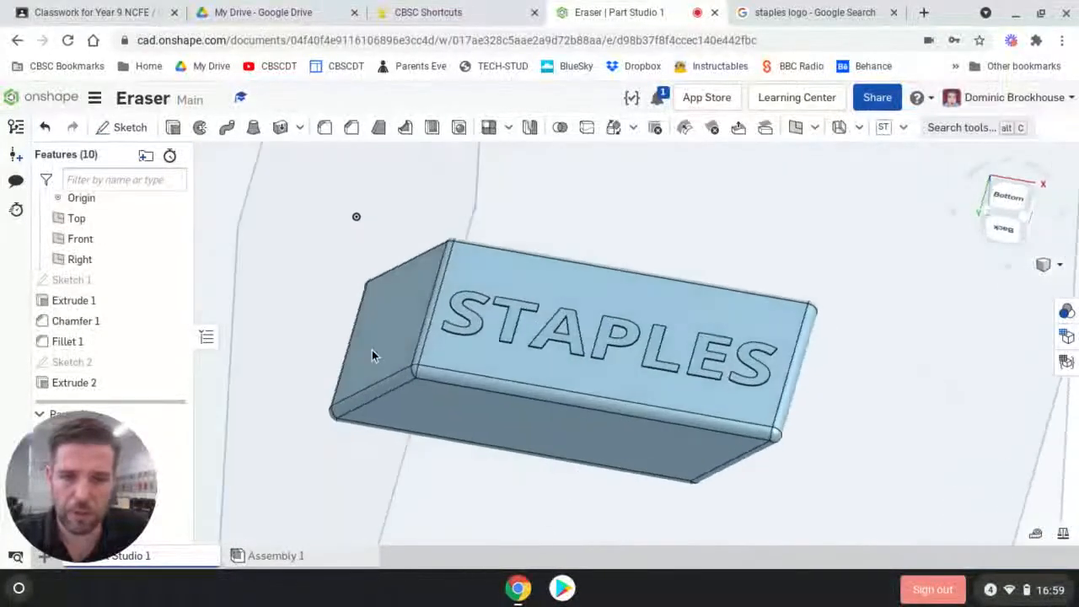
Step: Give Part 1 the light pink appearance D9C1DD
drag(376, 354, 666, 472)
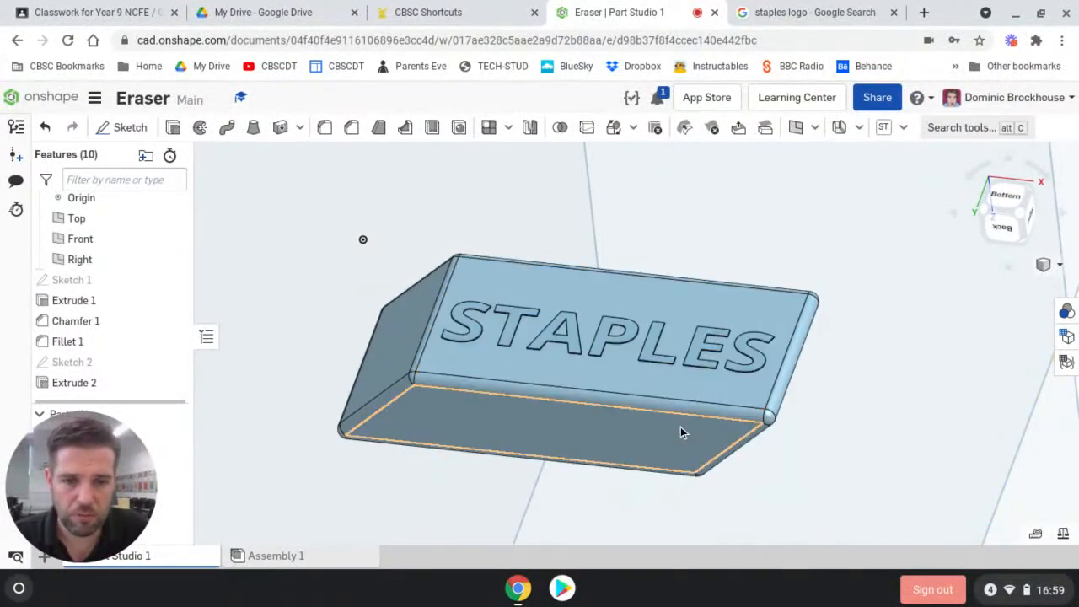
right_click(683, 431)
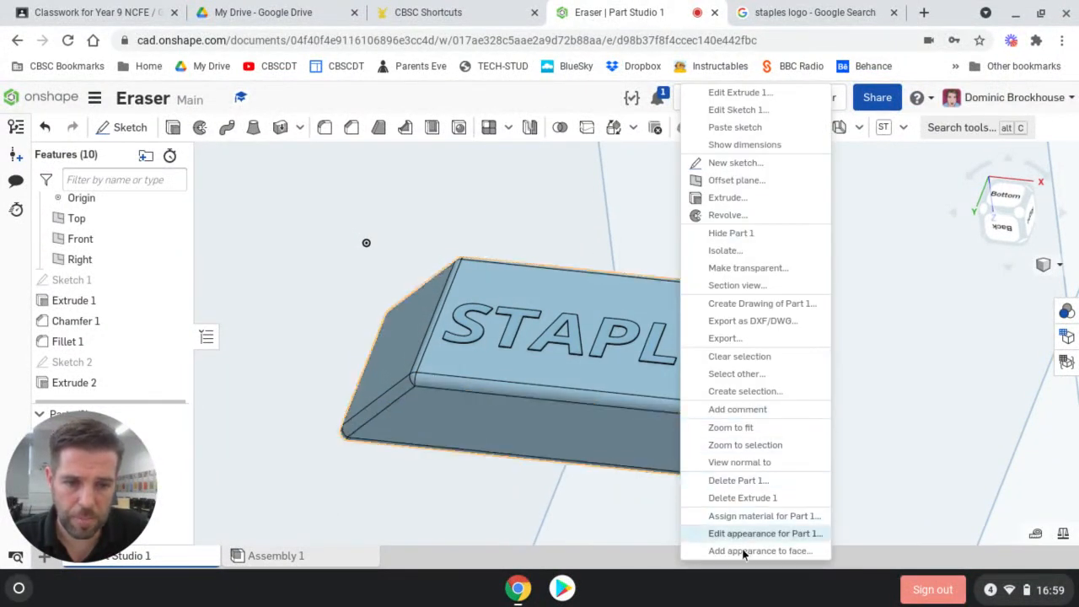
click(764, 533)
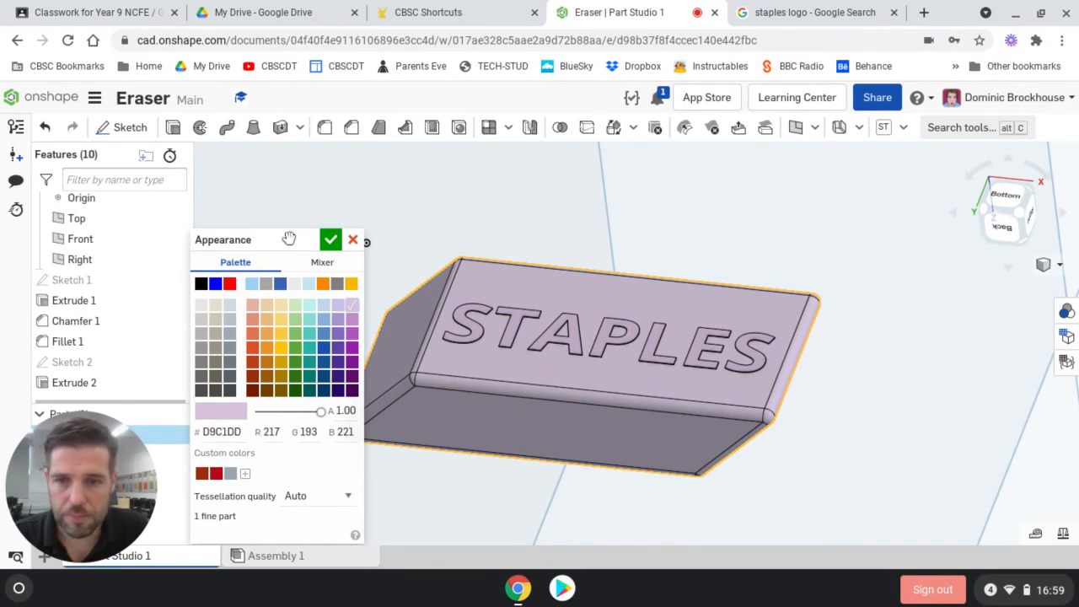
click(329, 239)
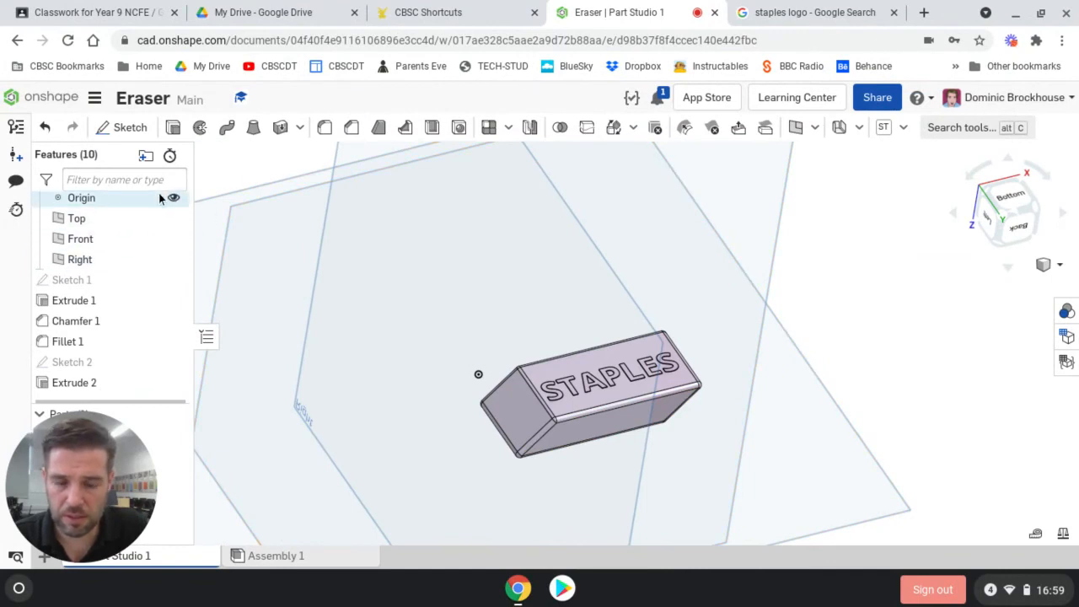
mouse_move(177, 209)
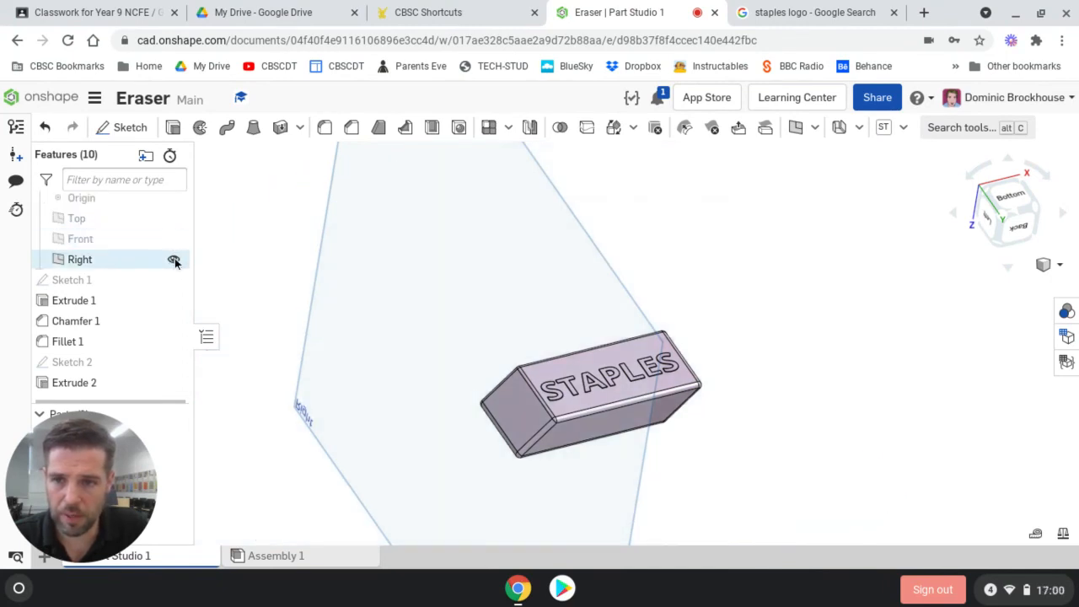
Step: Hide the Right plane in the feature list
click(174, 259)
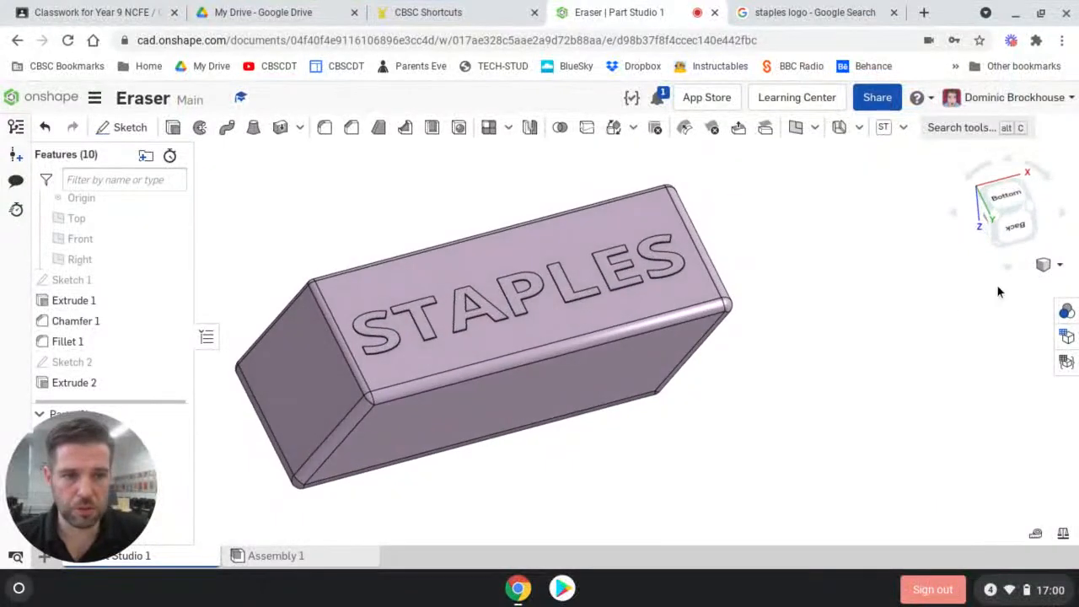
Step: Switch the eraser's display style to Shaded without edges, reselecting it to confirm
click(1059, 263)
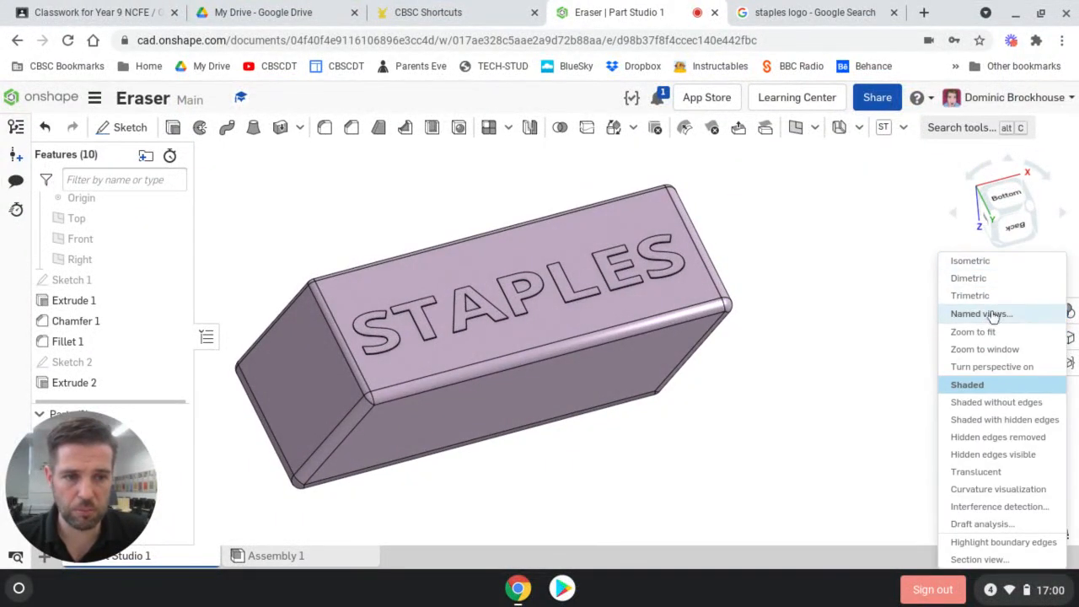
mouse_move(986, 389)
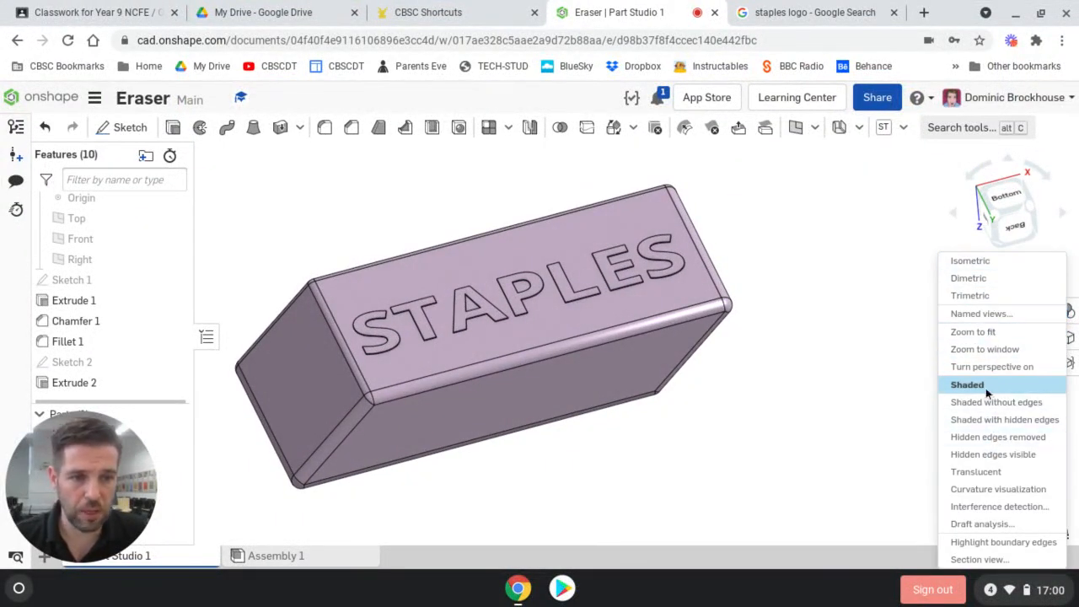
click(995, 402)
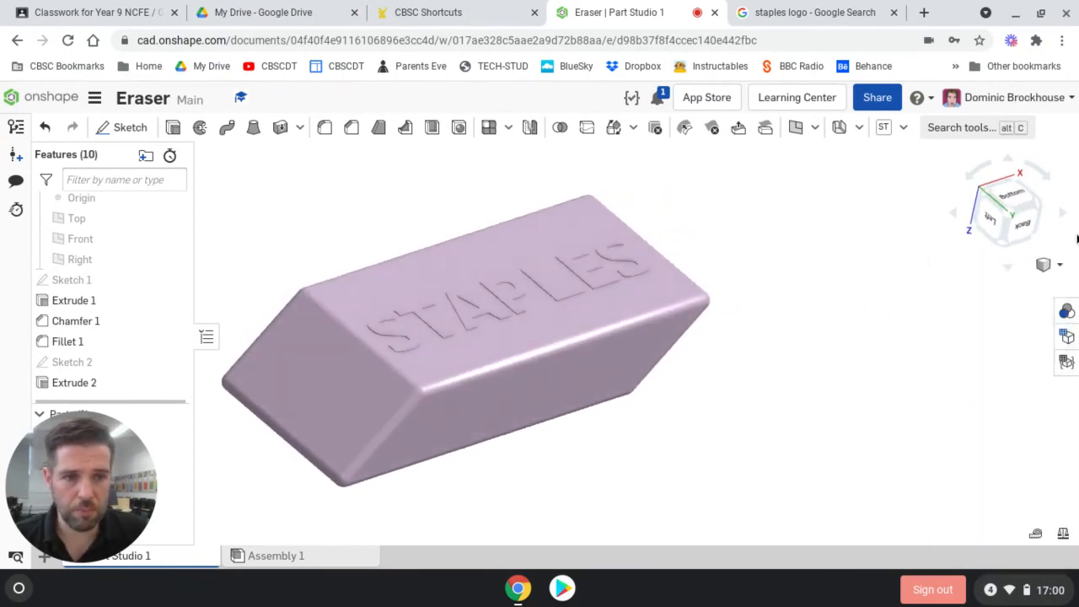
click(1044, 264)
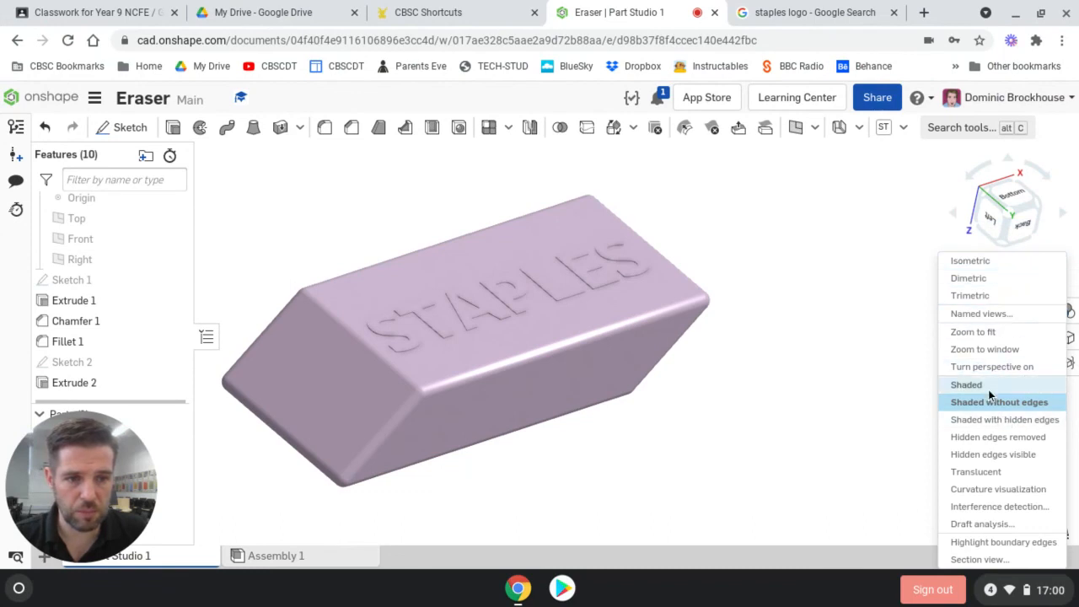
click(999, 402)
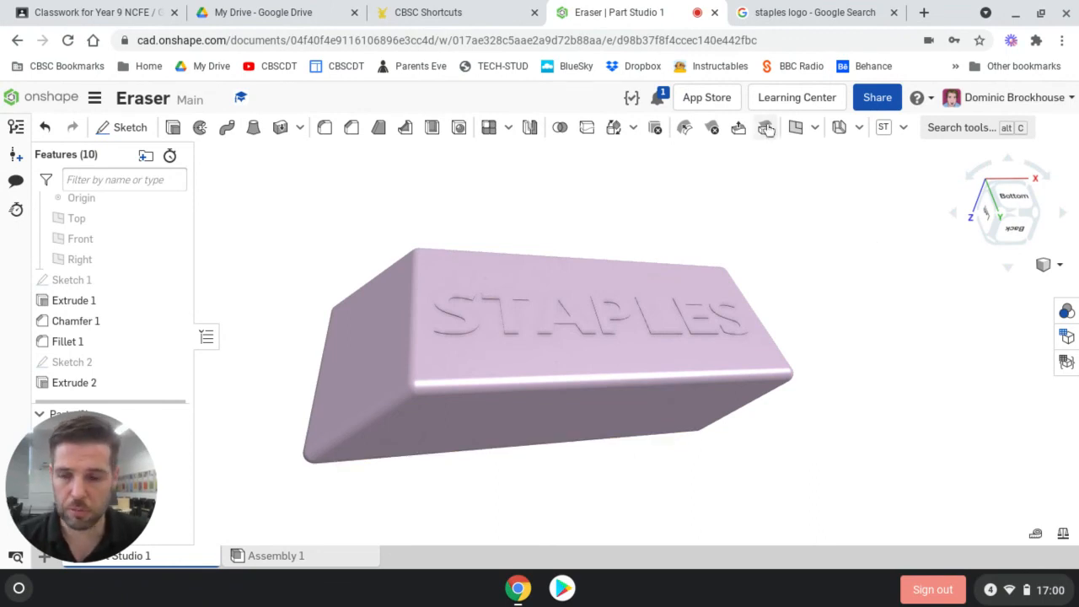
mouse_move(766, 127)
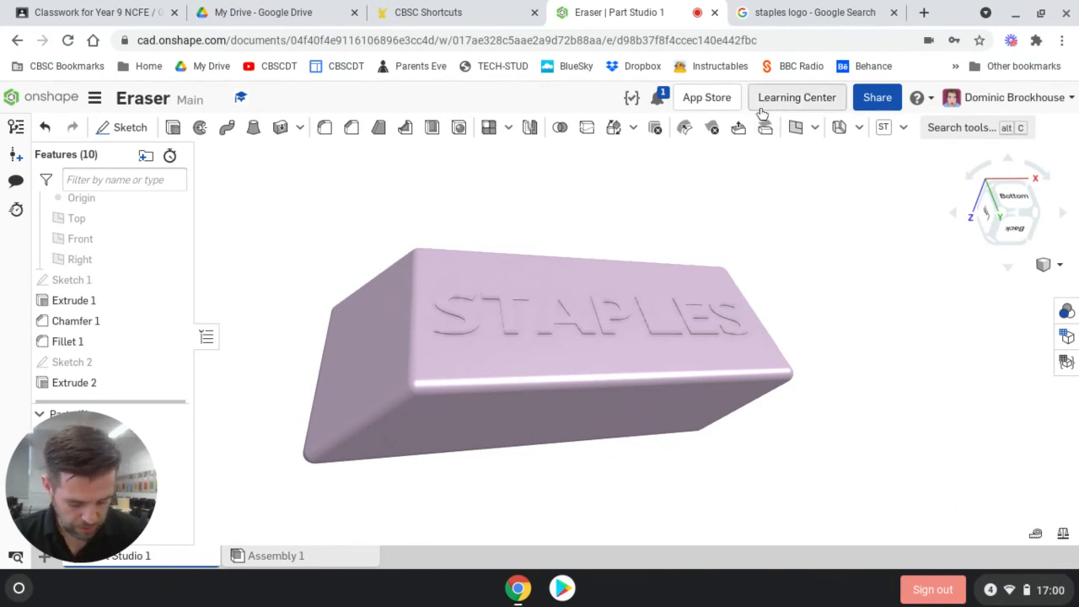
mouse_move(764, 112)
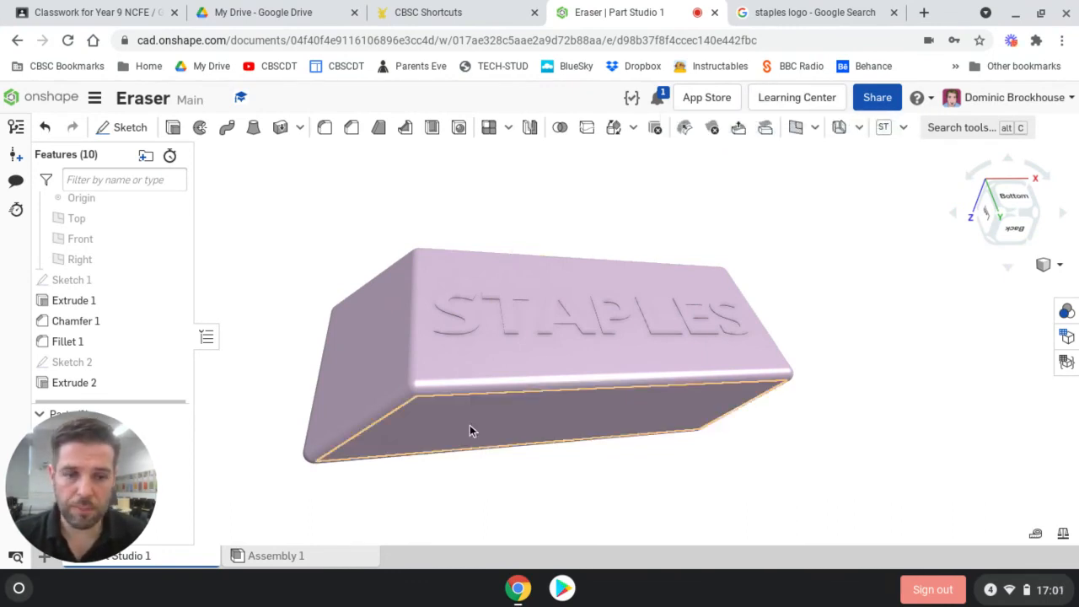
mouse_move(643, 66)
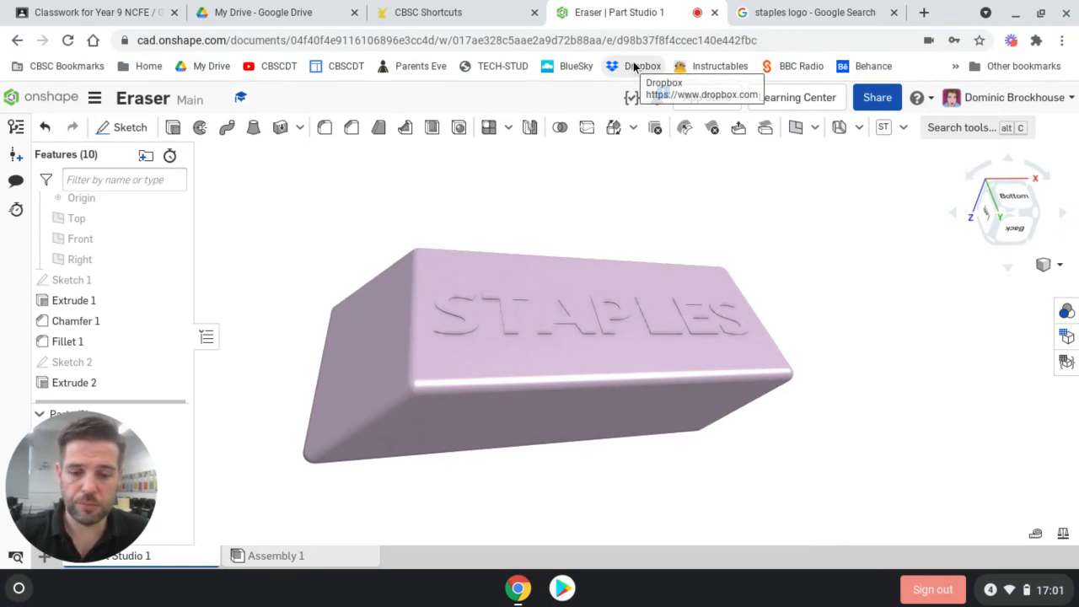